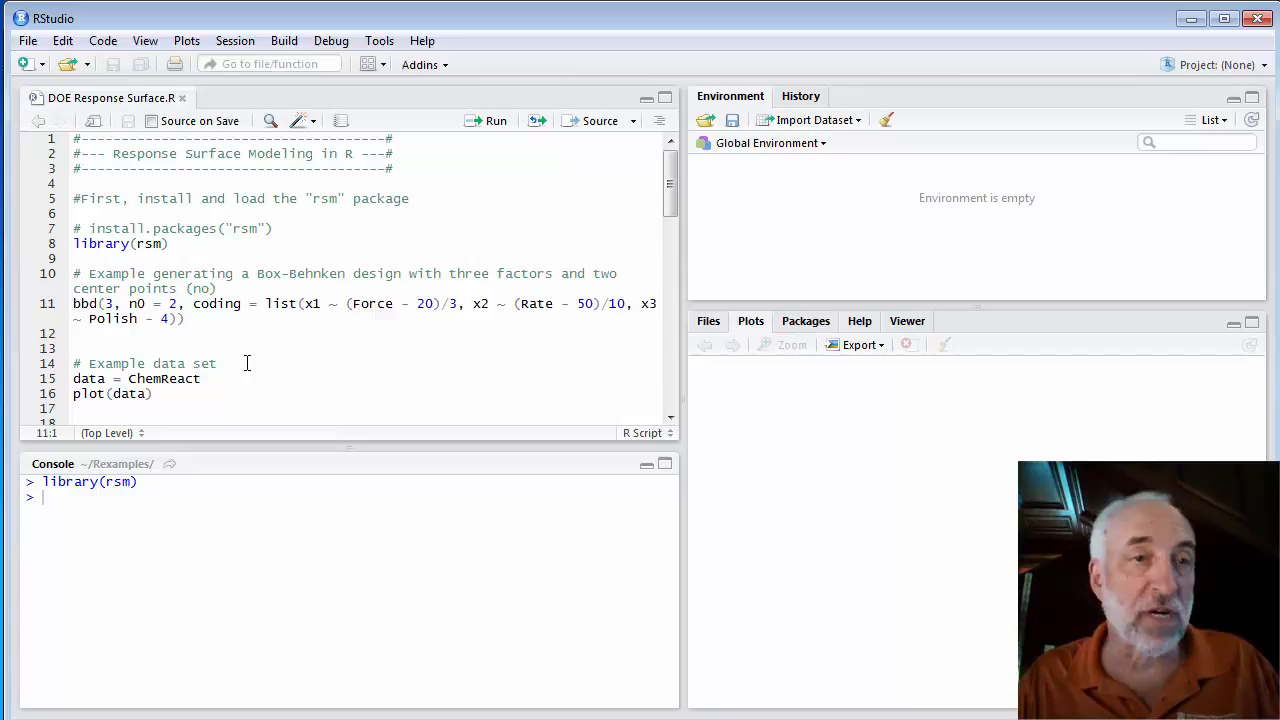
mouse_move(372, 300)
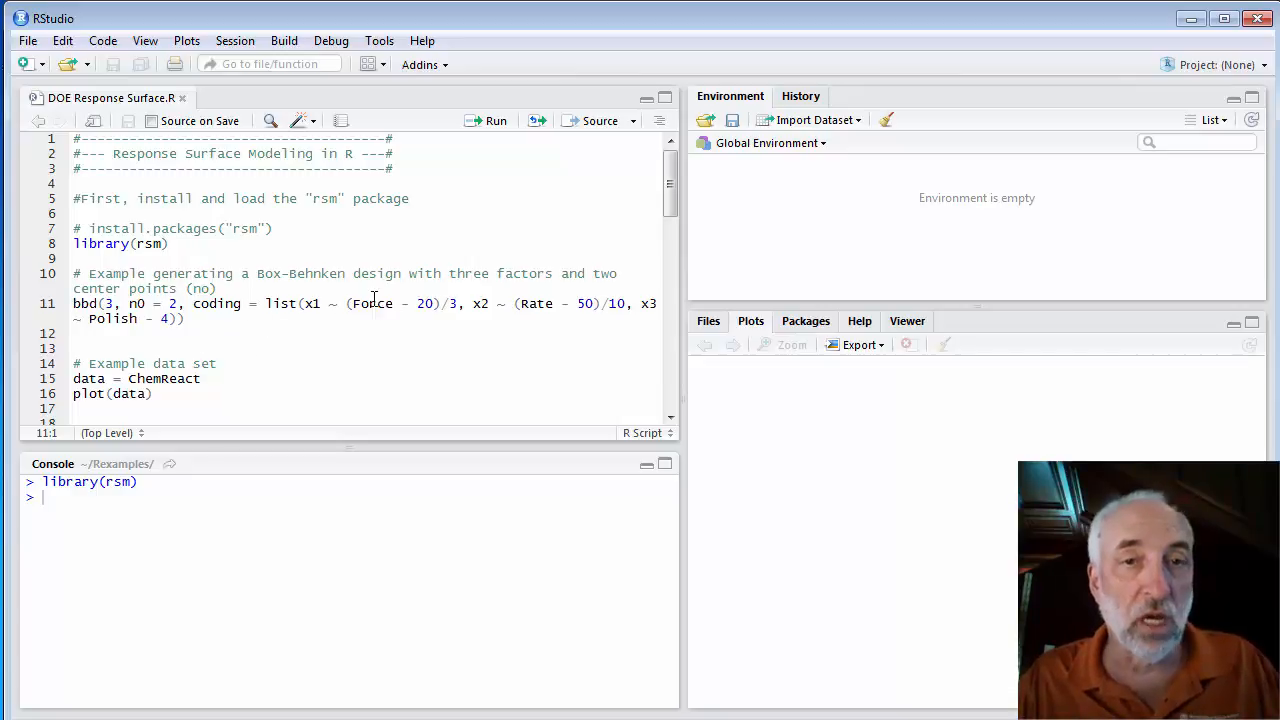
mouse_move(268, 360)
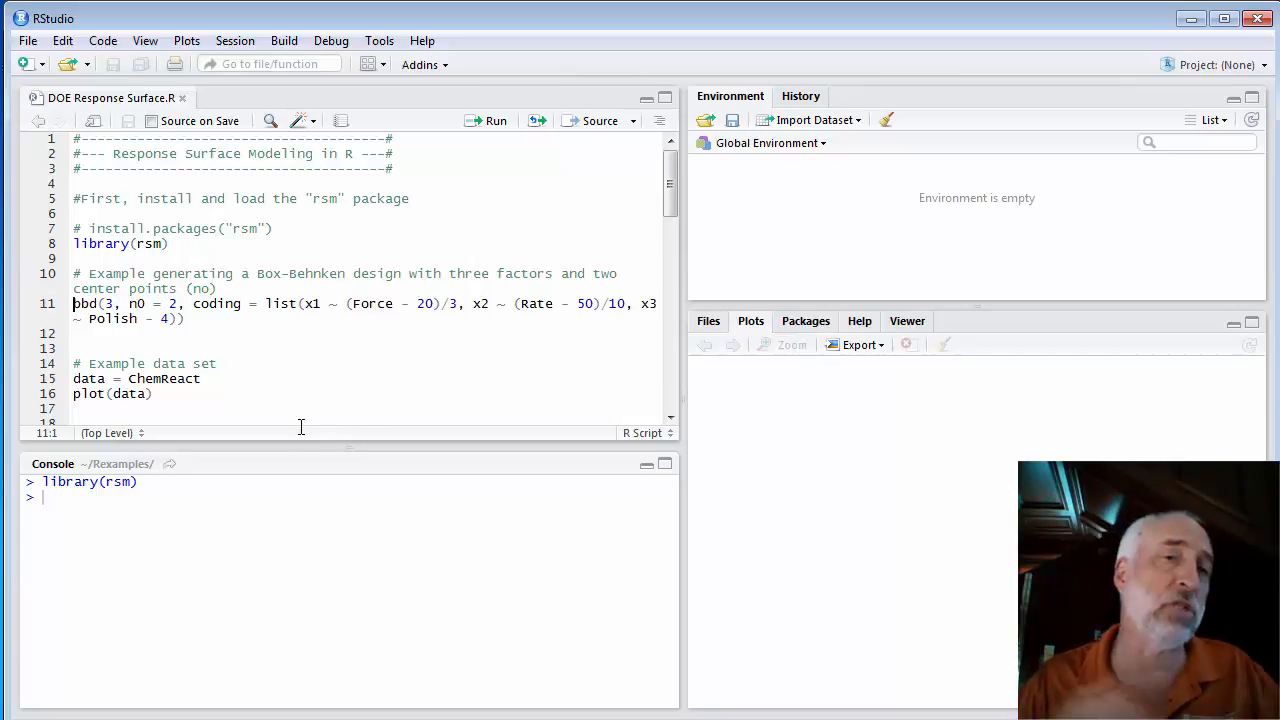
Step: Run bbd() for Force, Rate and Polish and reveal the full 14-run coded design
left_click(496, 120)
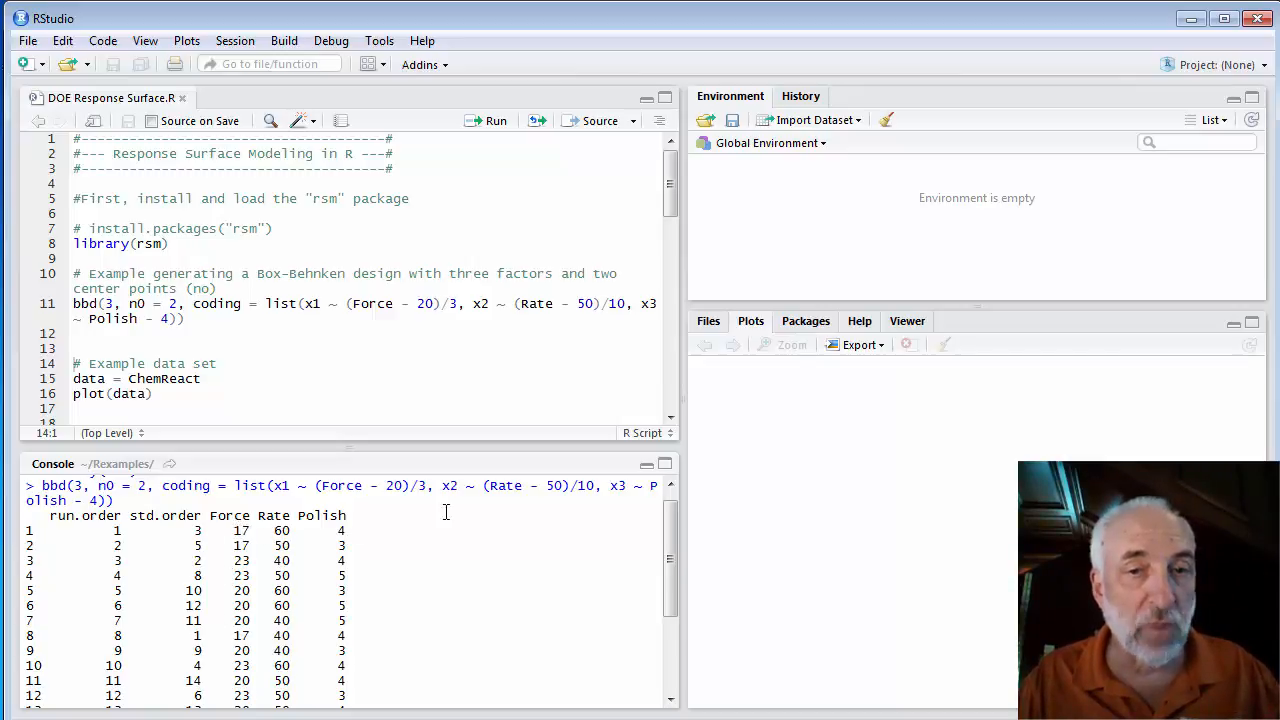
scroll("down", 3)
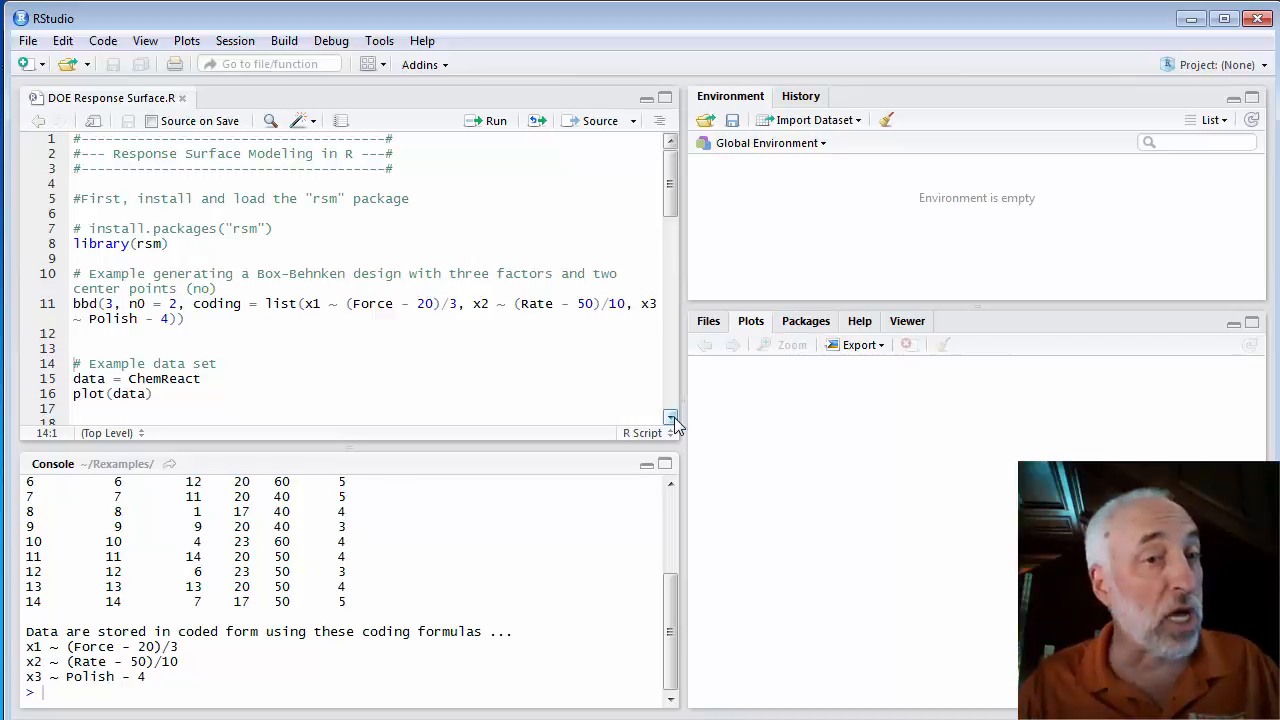
Step: Scroll through the 14 ChemReact rows of Time, Temp, Block and Yield
scroll("down", 3)
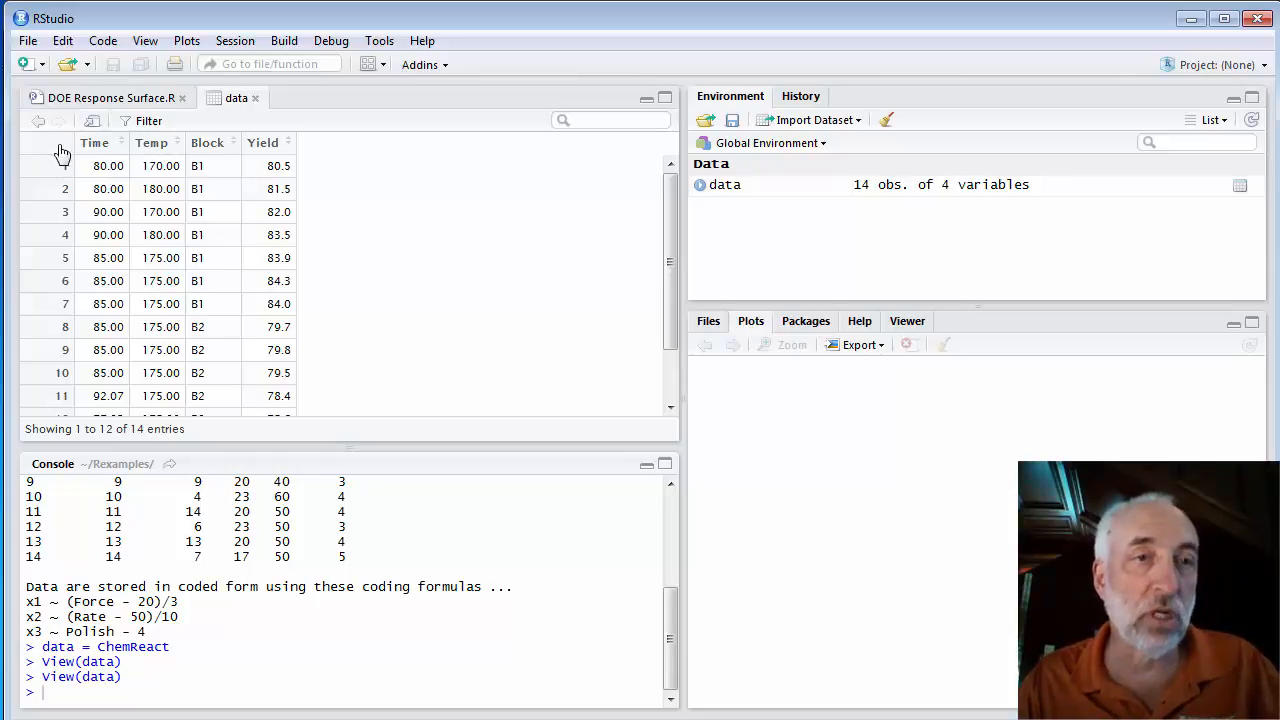
mouse_move(136, 268)
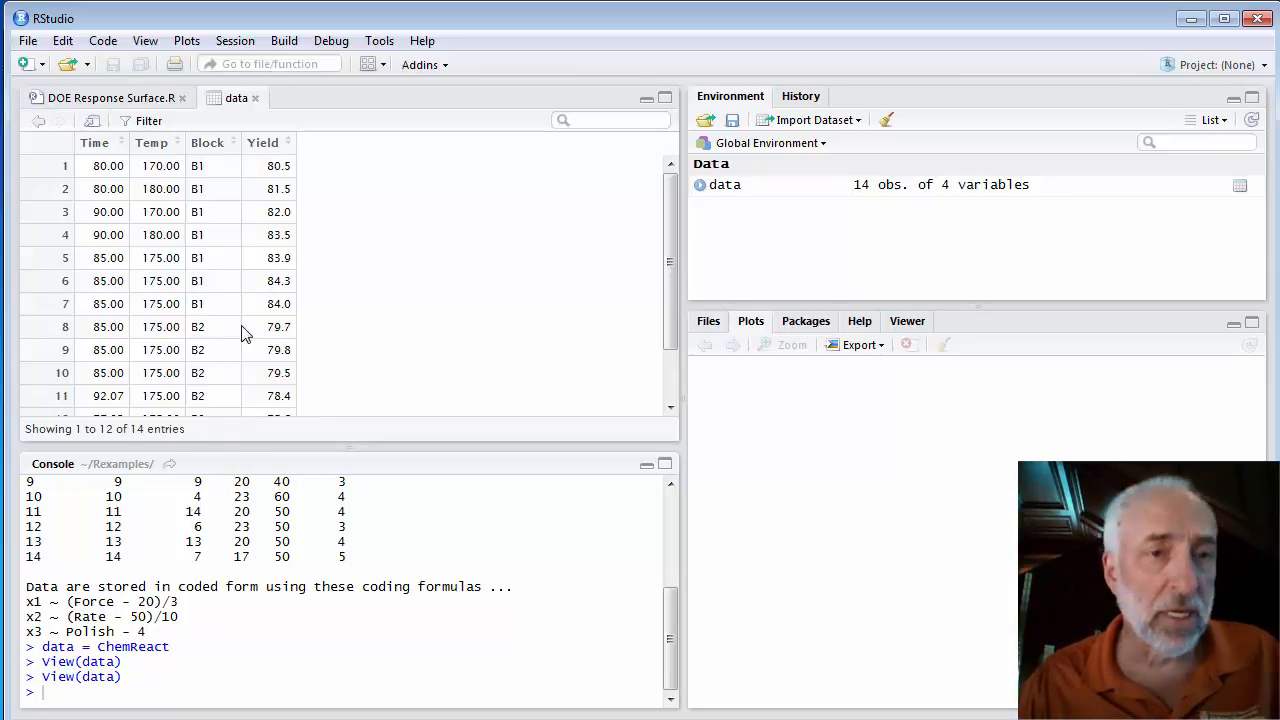
scroll("down", 3)
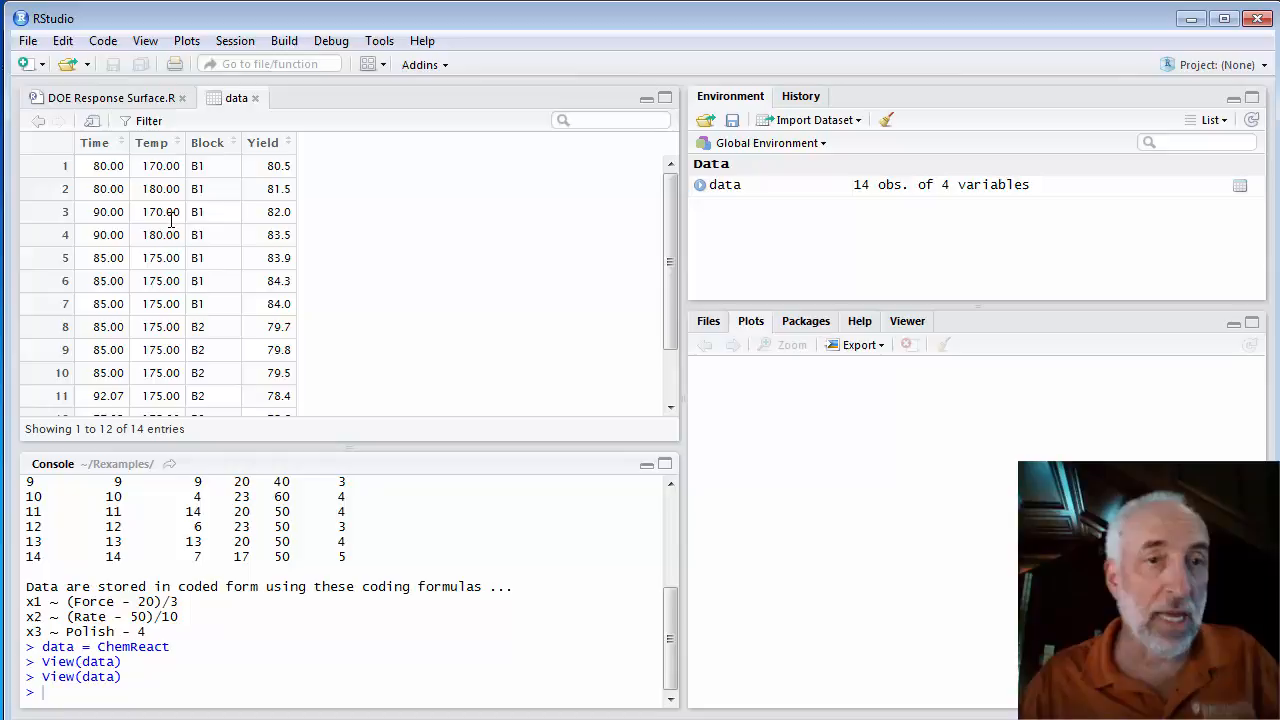
mouse_move(100, 280)
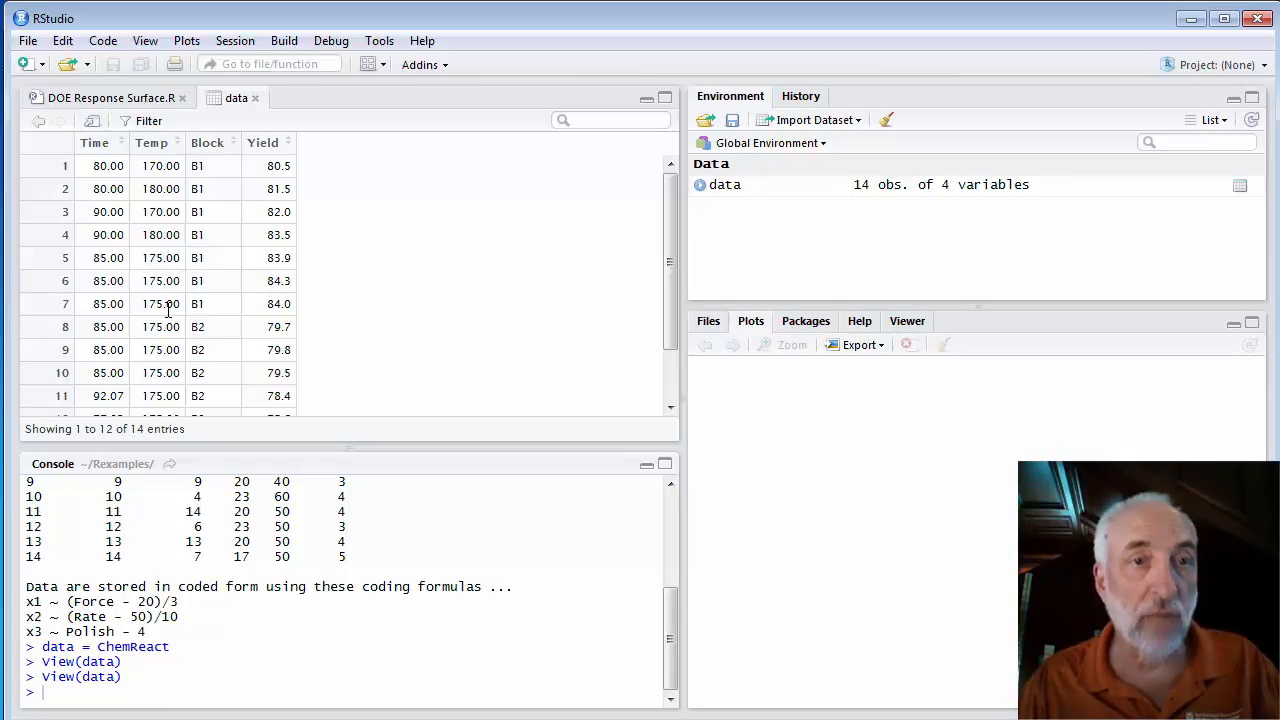
mouse_move(84, 276)
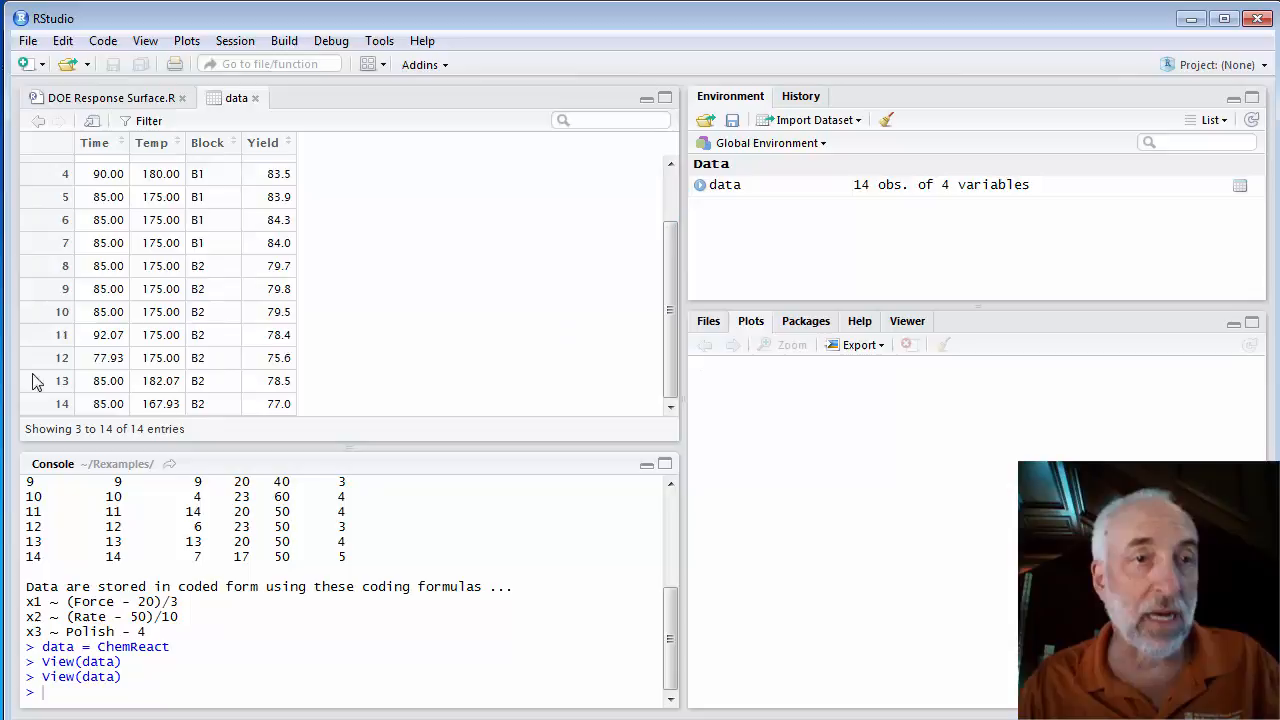
mouse_move(130, 248)
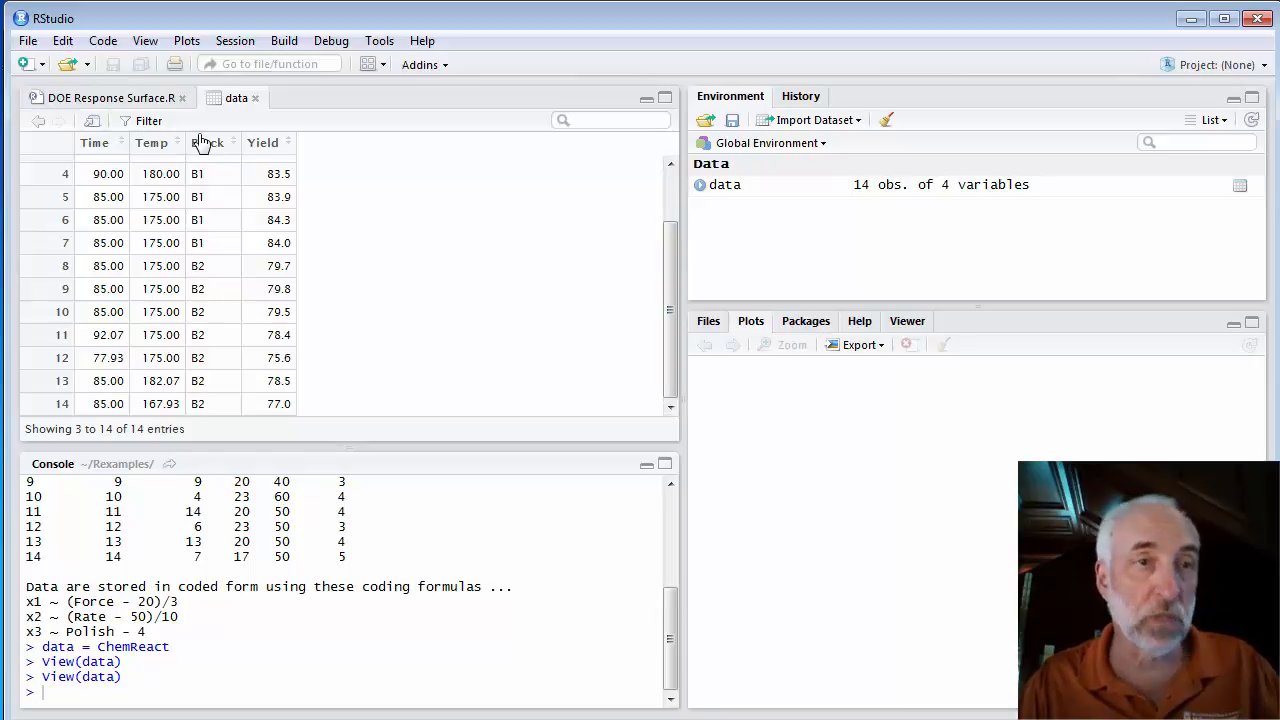
Step: Enlarge the Time, Temp, Block and Yield scatterplot matrix, examine it, then close it
left_click(108, 96)
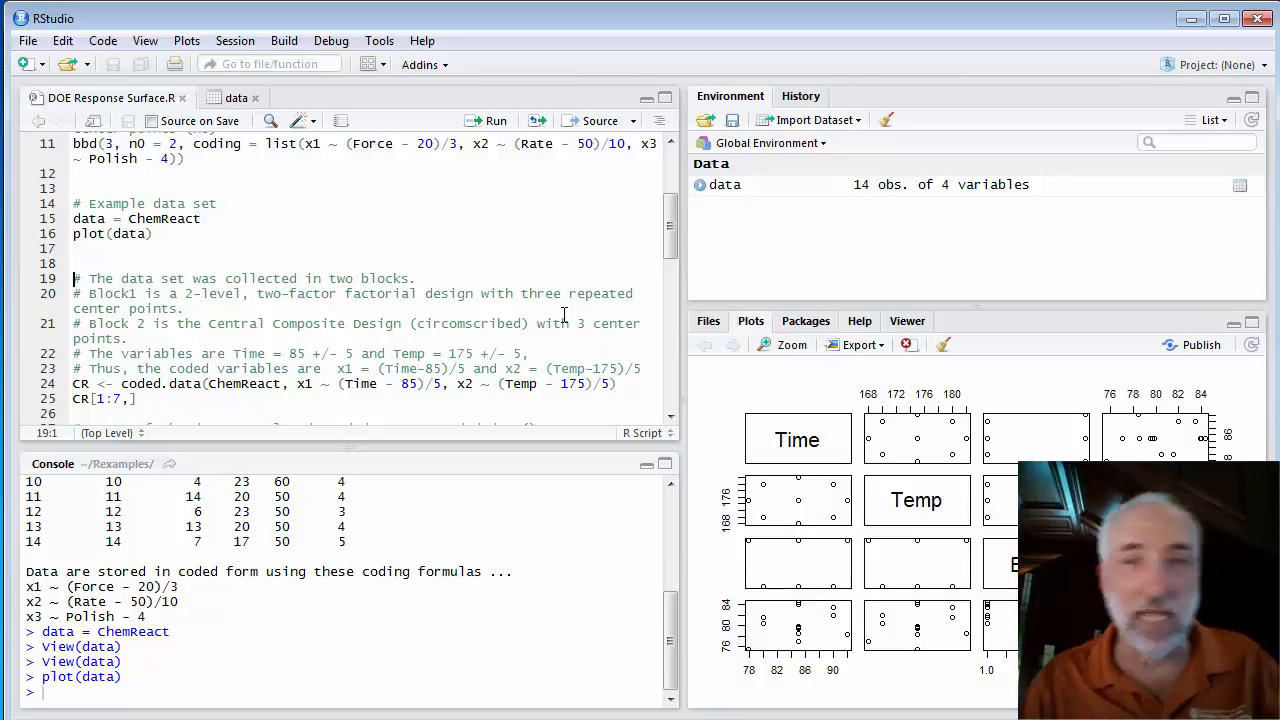
left_click(790, 344)
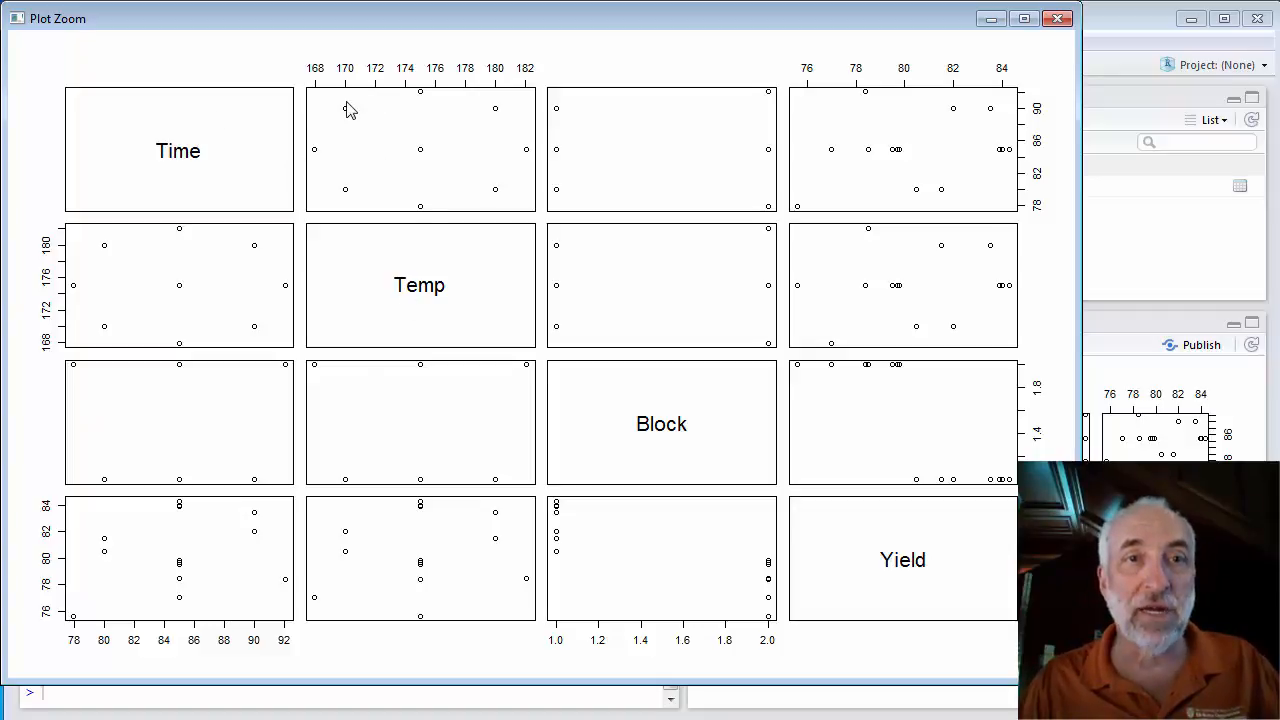
mouse_move(492, 198)
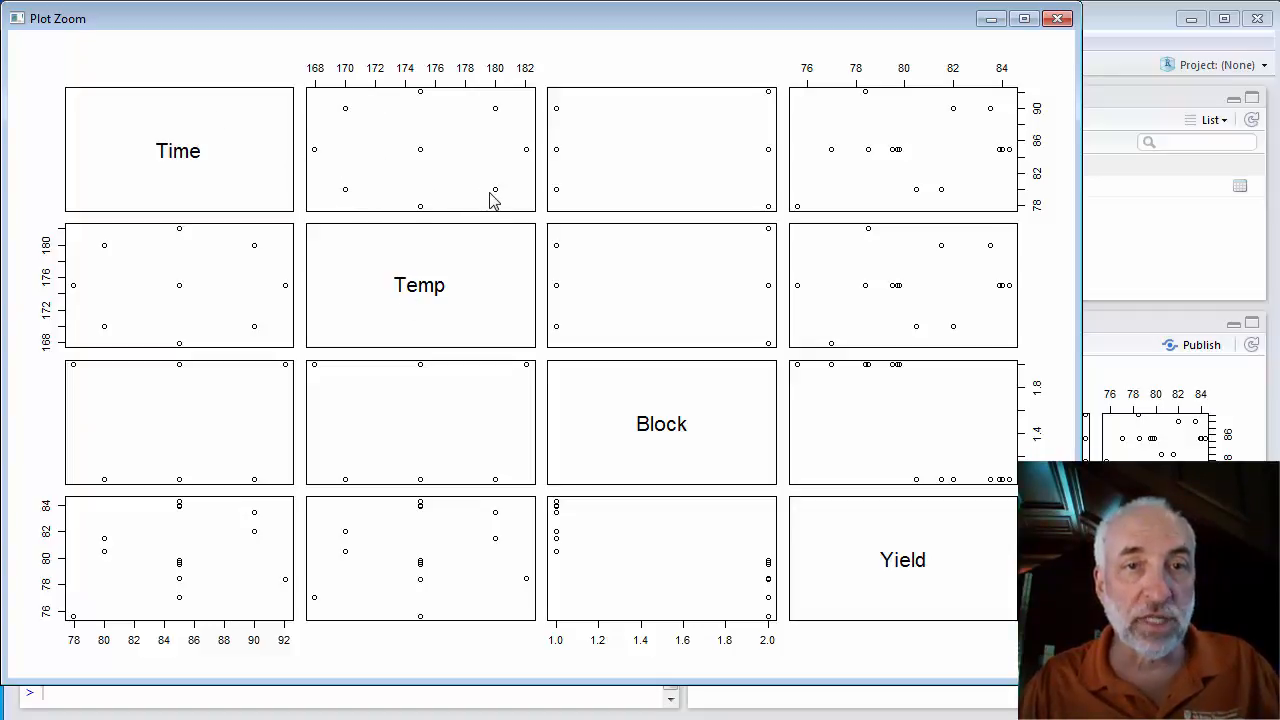
mouse_move(372, 216)
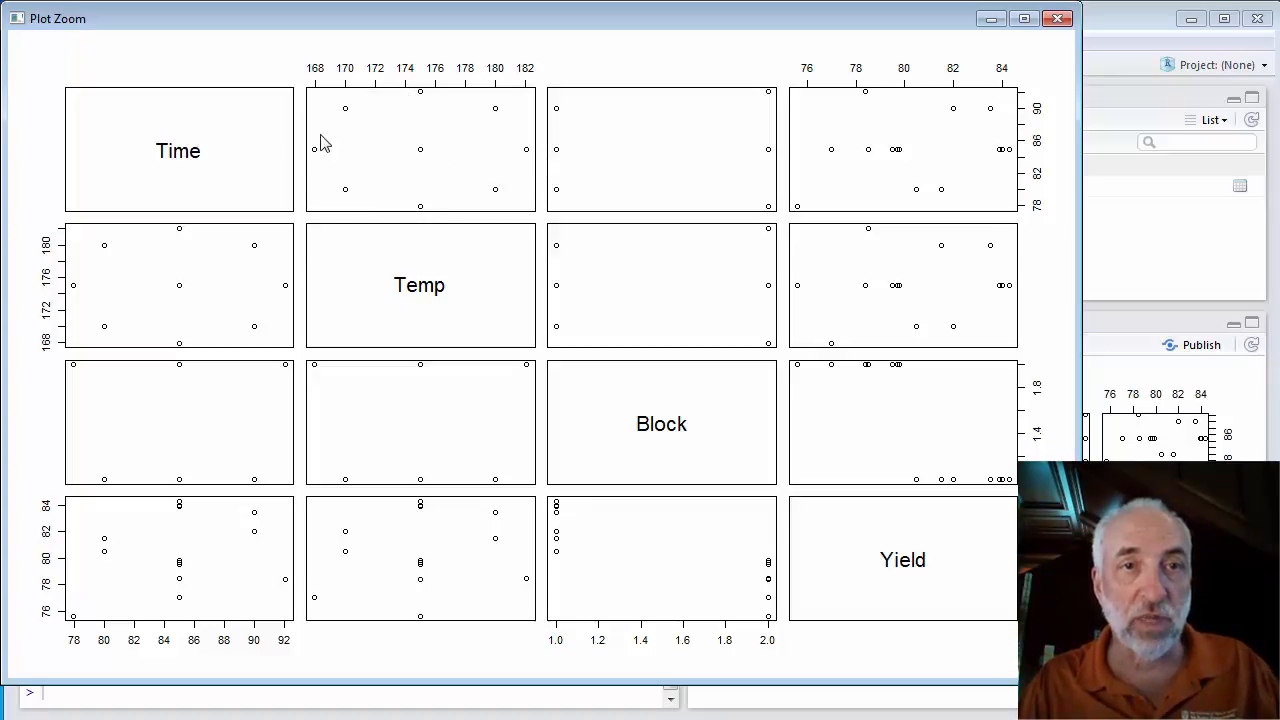
mouse_move(420, 106)
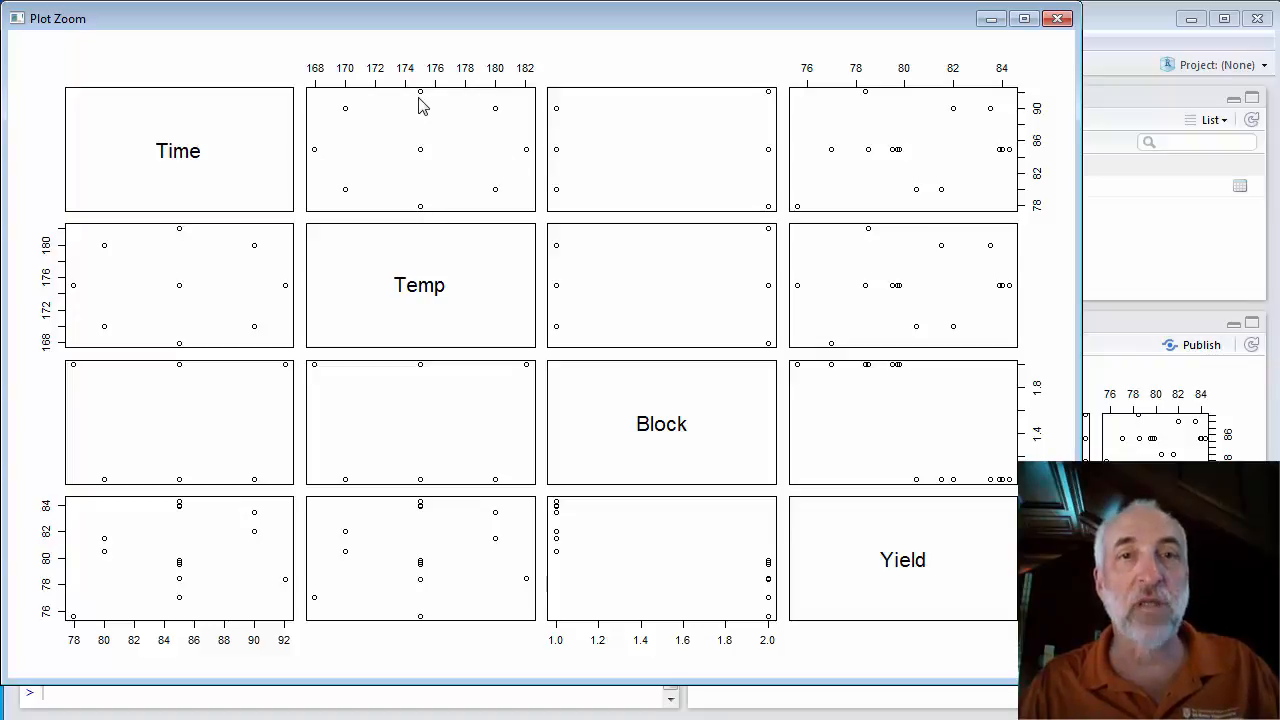
mouse_move(452, 140)
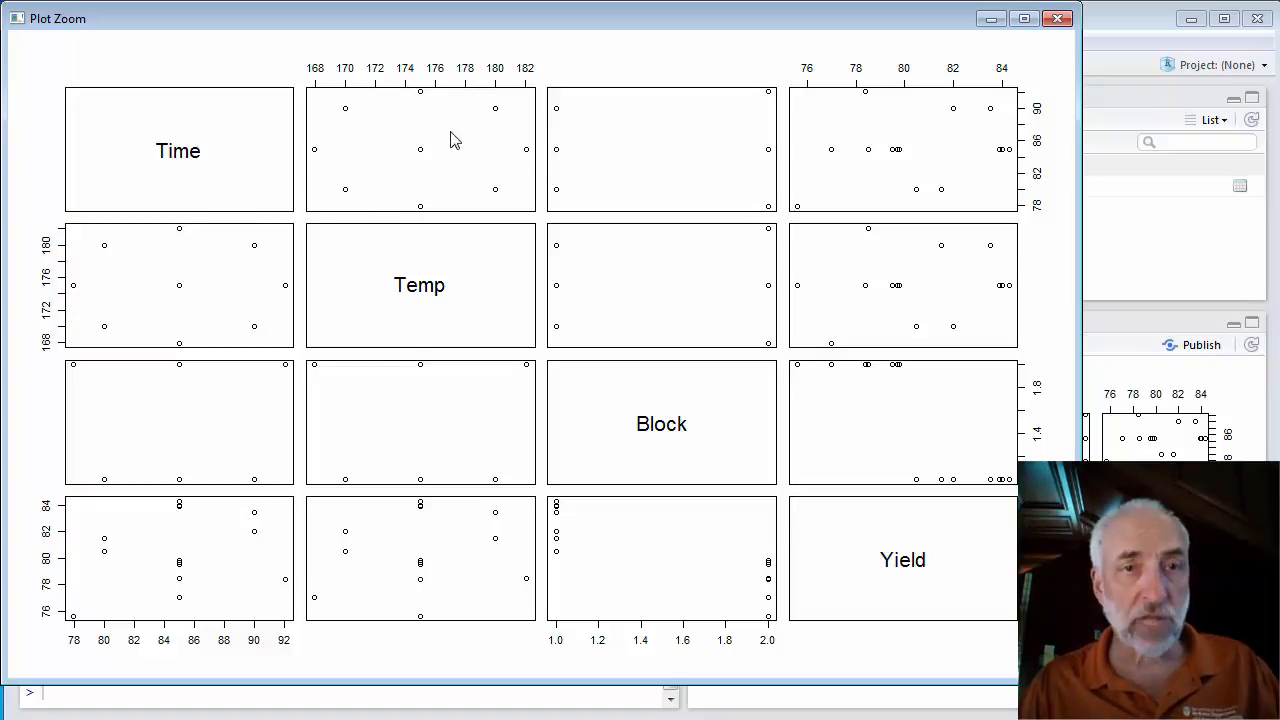
mouse_move(528, 318)
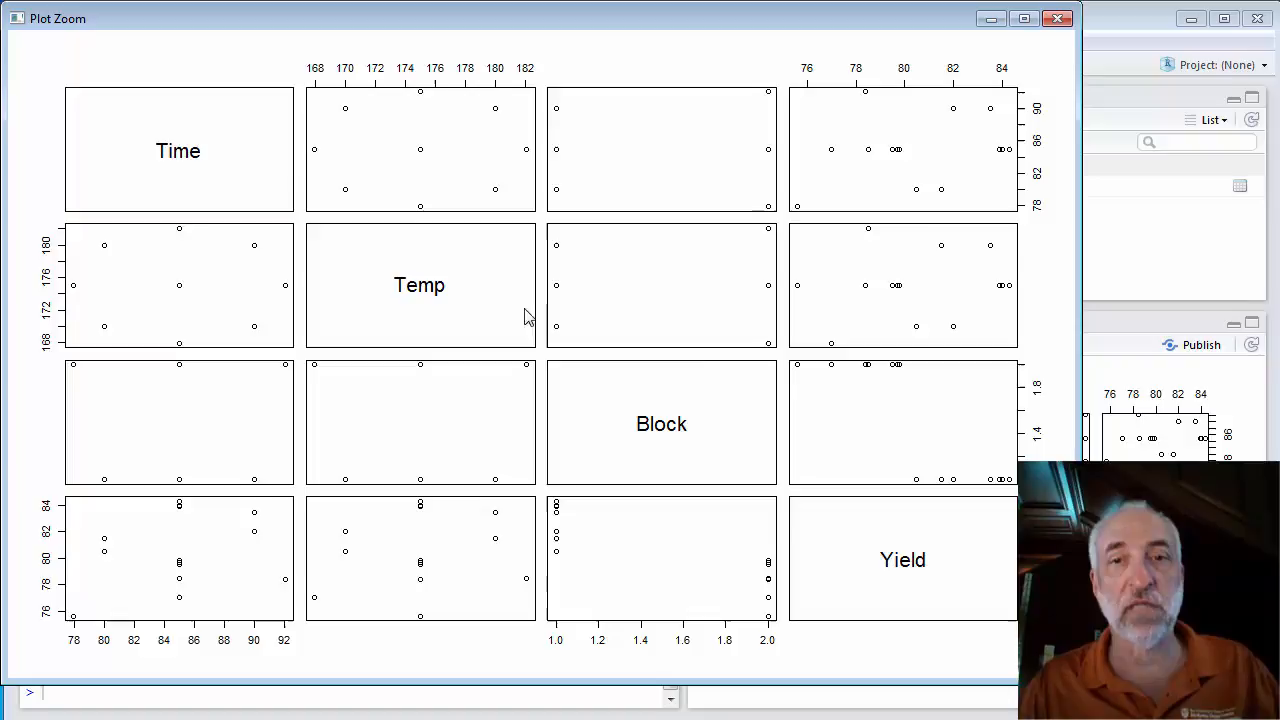
mouse_move(670, 268)
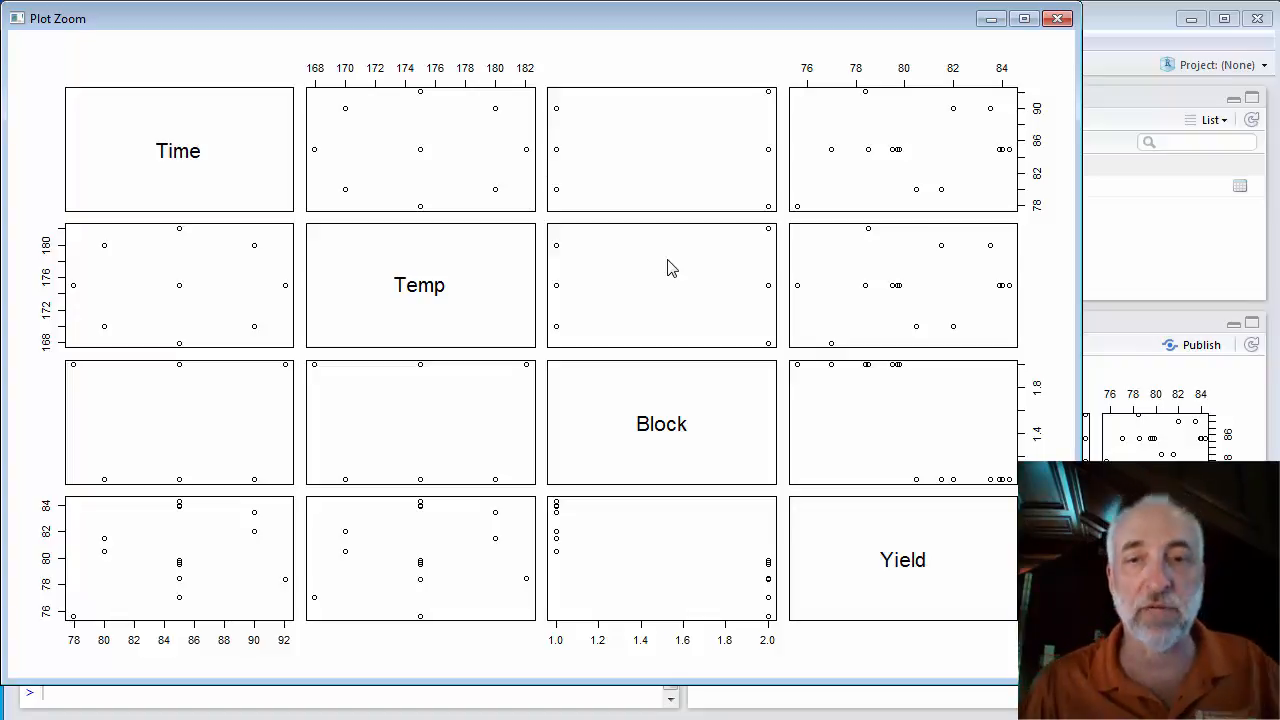
mouse_move(236, 536)
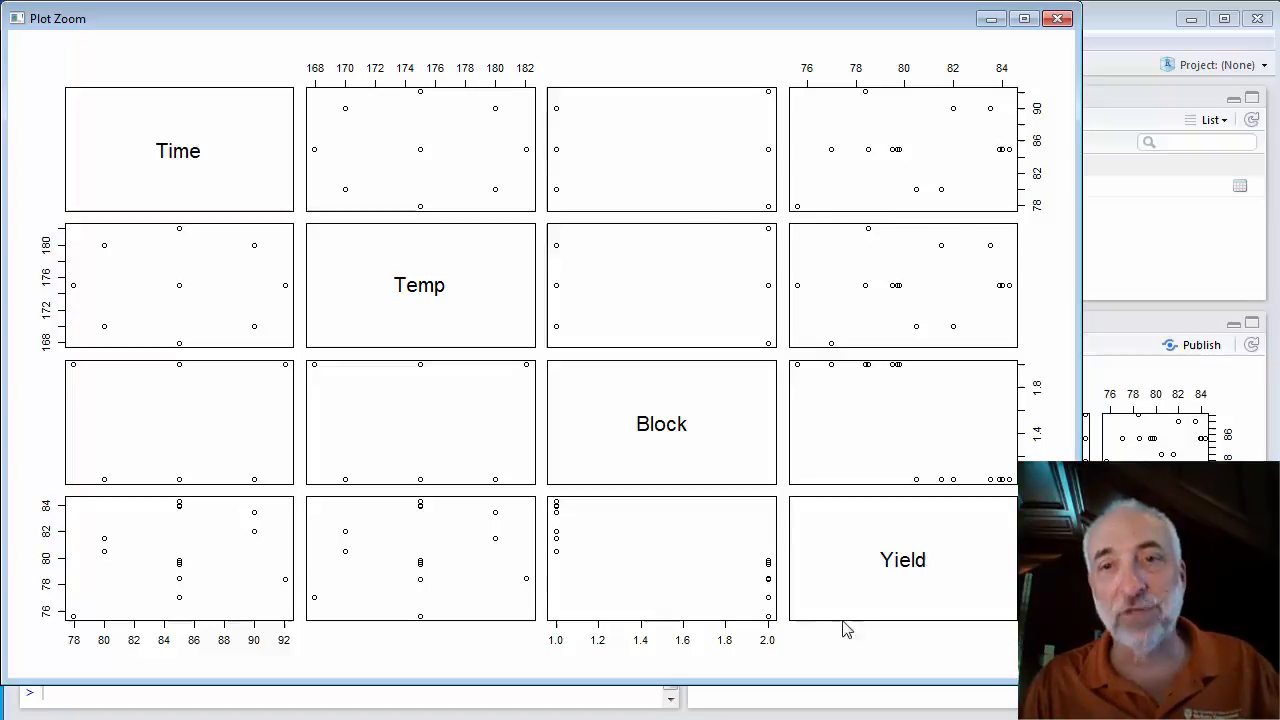
mouse_move(952, 512)
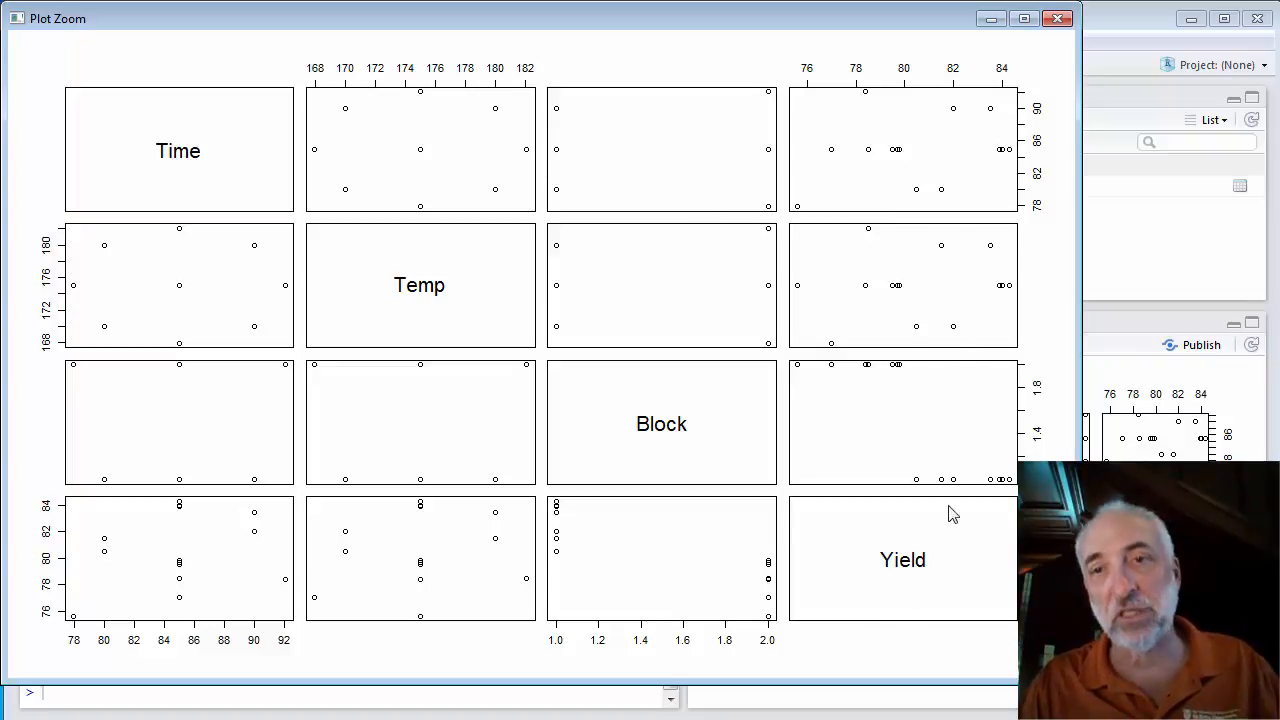
mouse_move(910, 556)
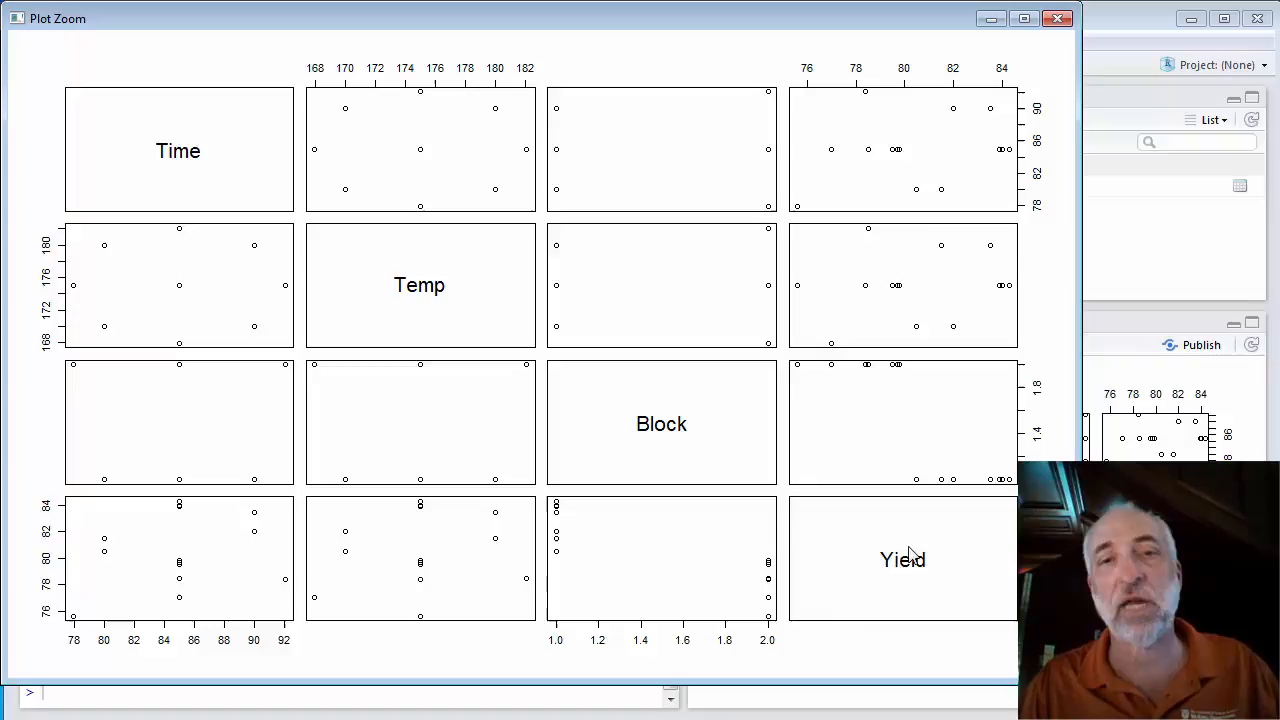
mouse_move(904, 584)
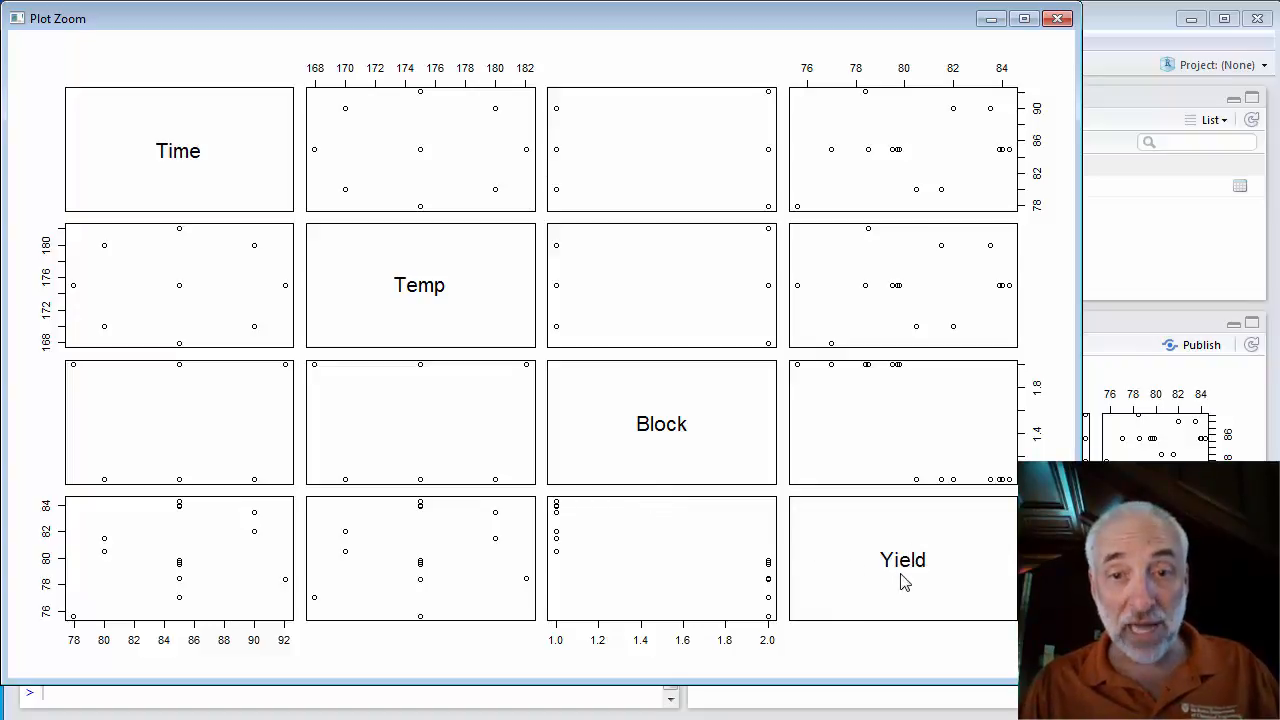
mouse_move(758, 540)
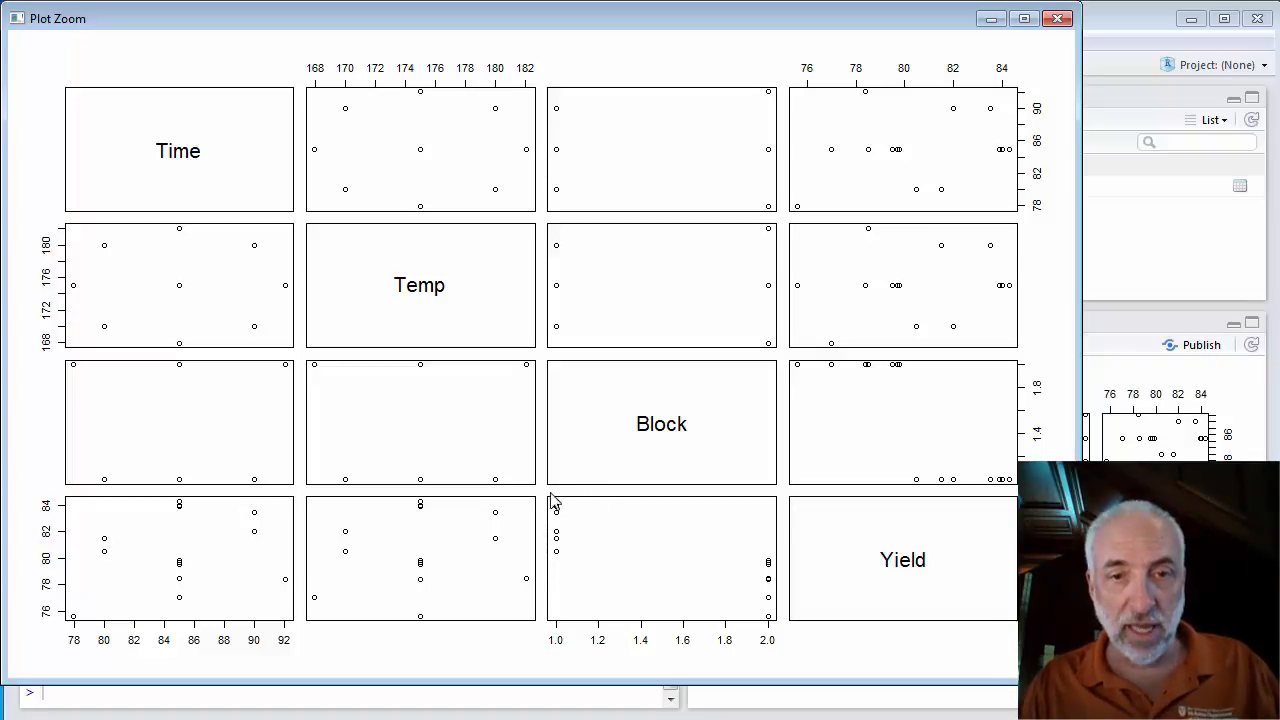
mouse_move(798, 560)
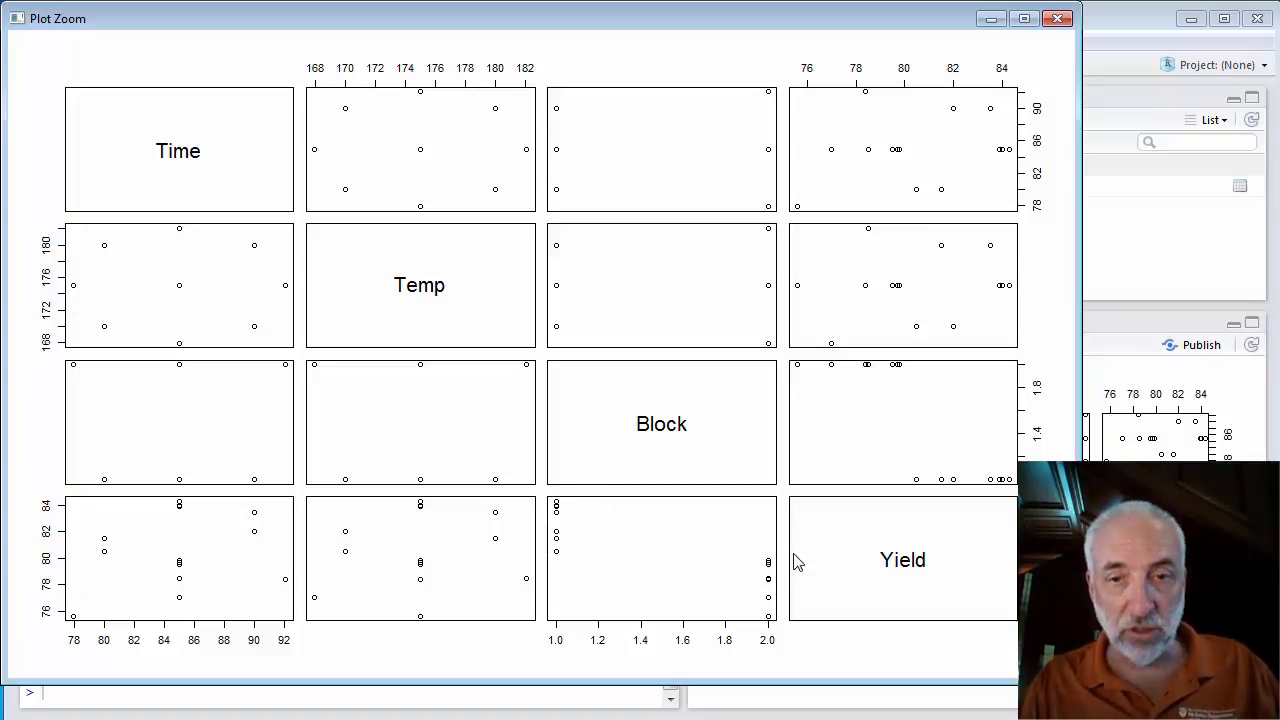
mouse_move(676, 540)
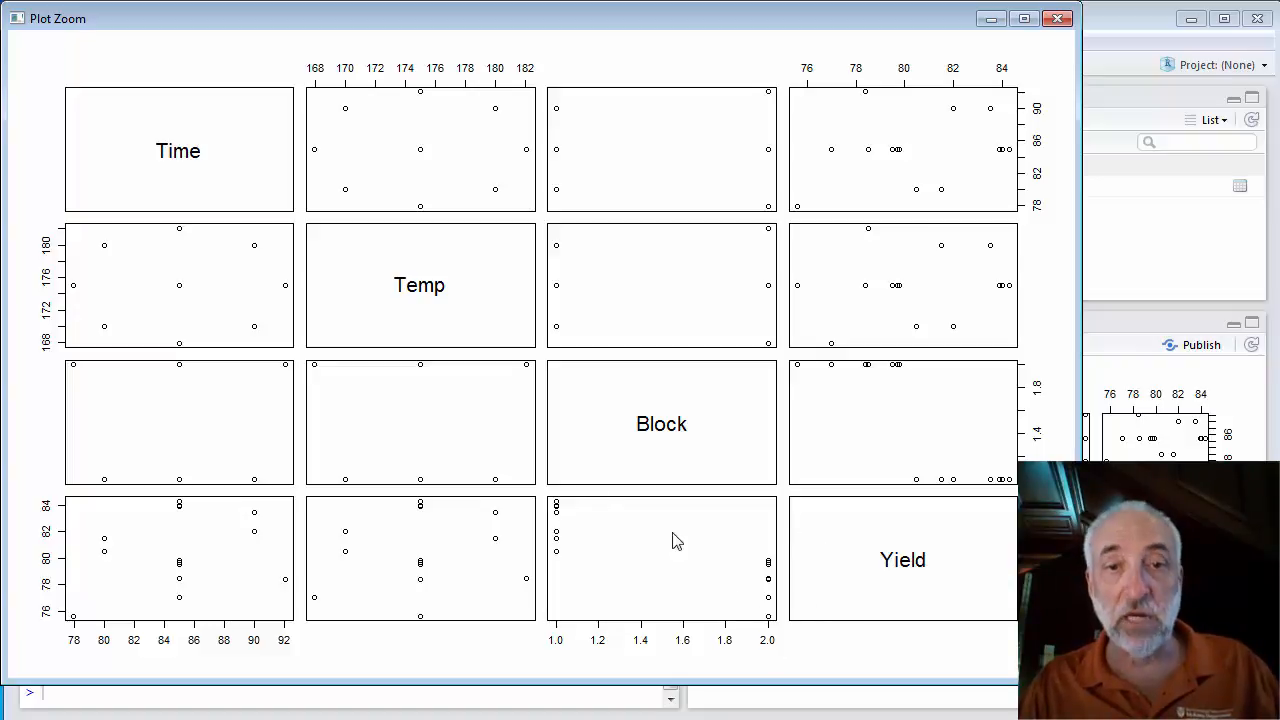
mouse_move(696, 584)
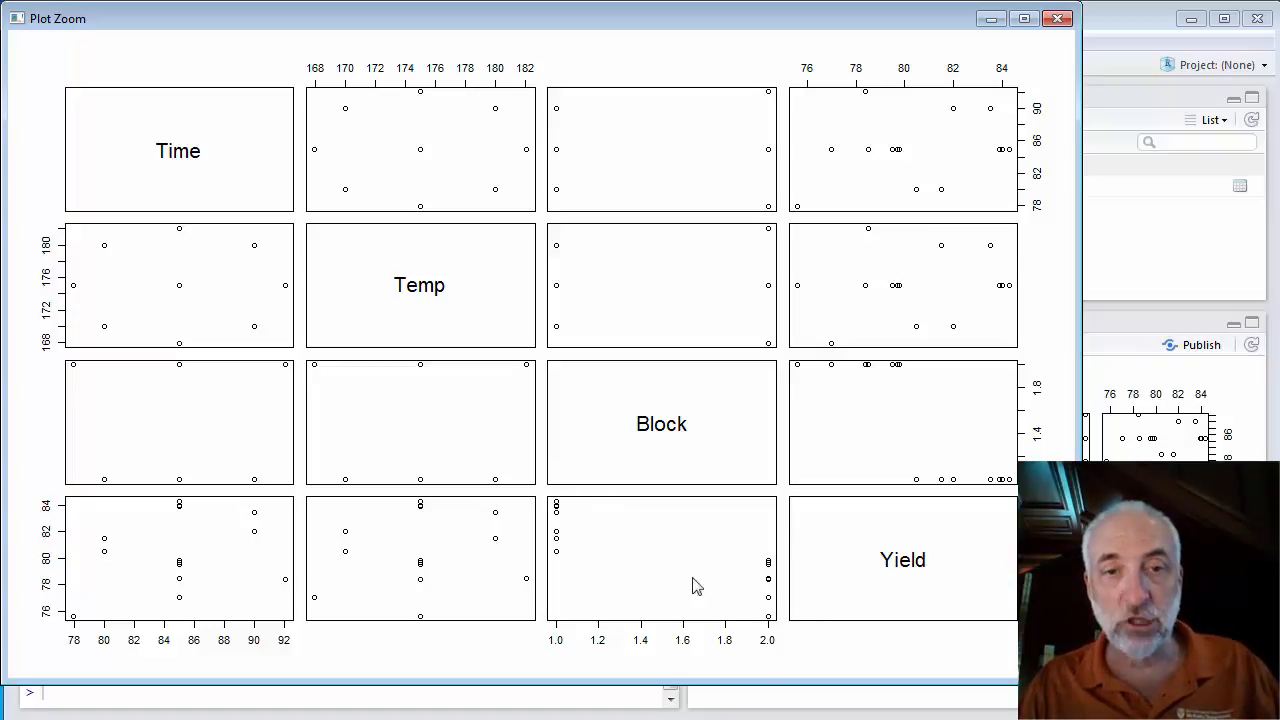
mouse_move(604, 548)
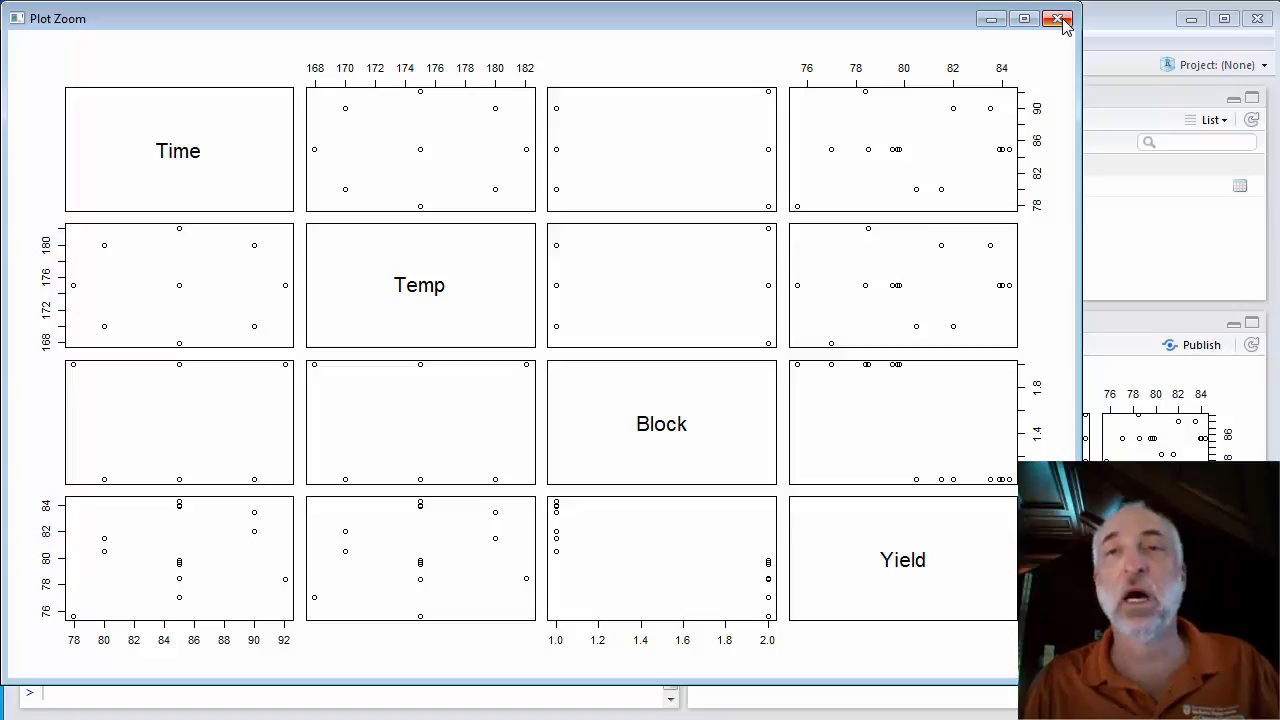
mouse_move(1058, 20)
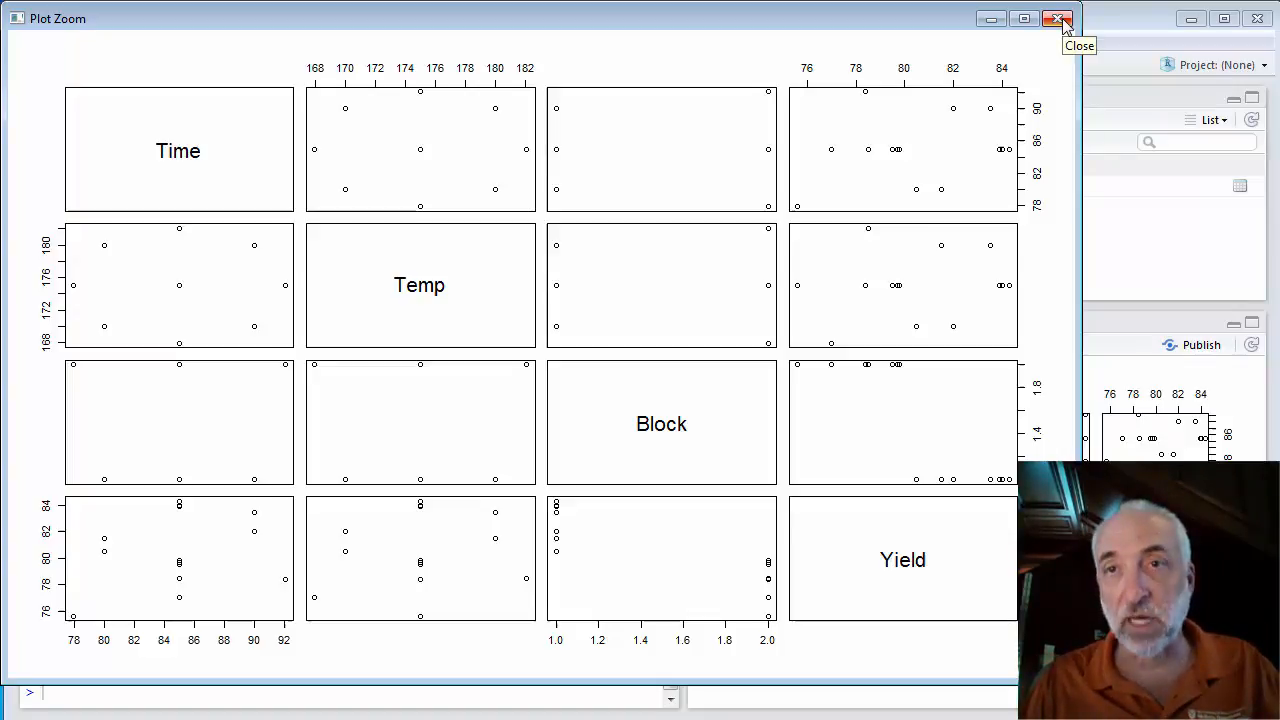
left_click(1058, 18)
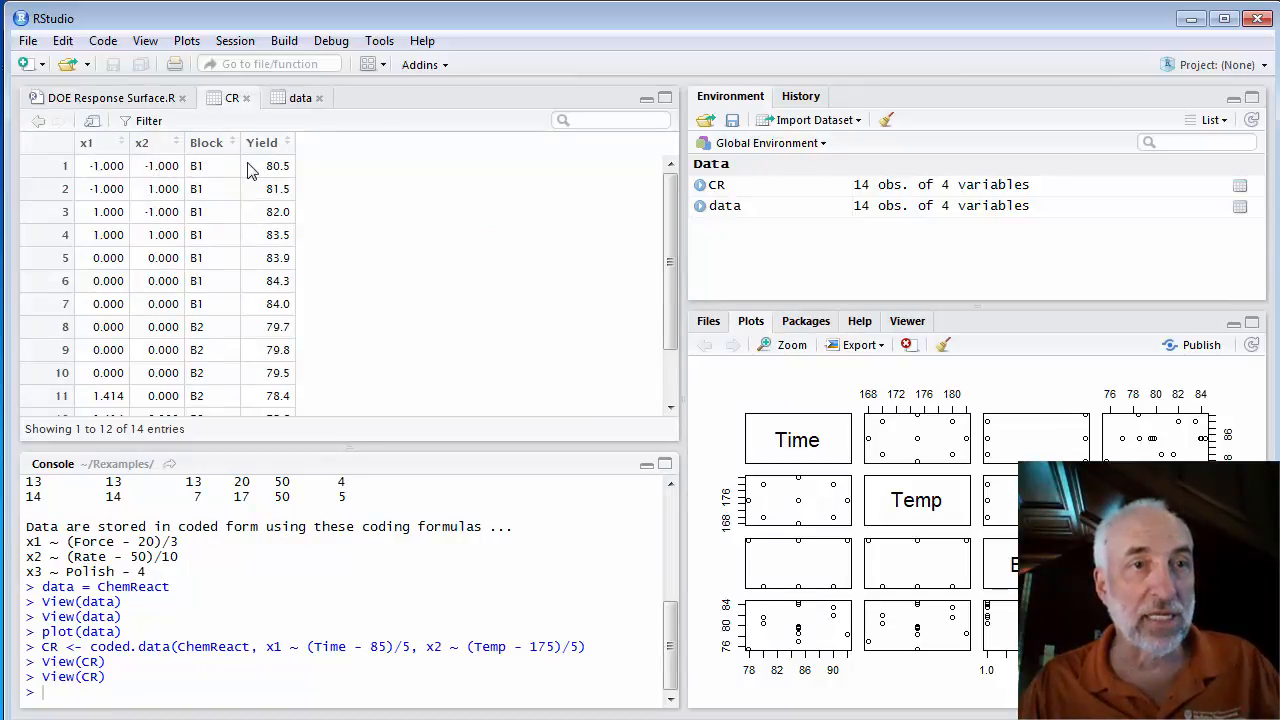
mouse_move(136, 210)
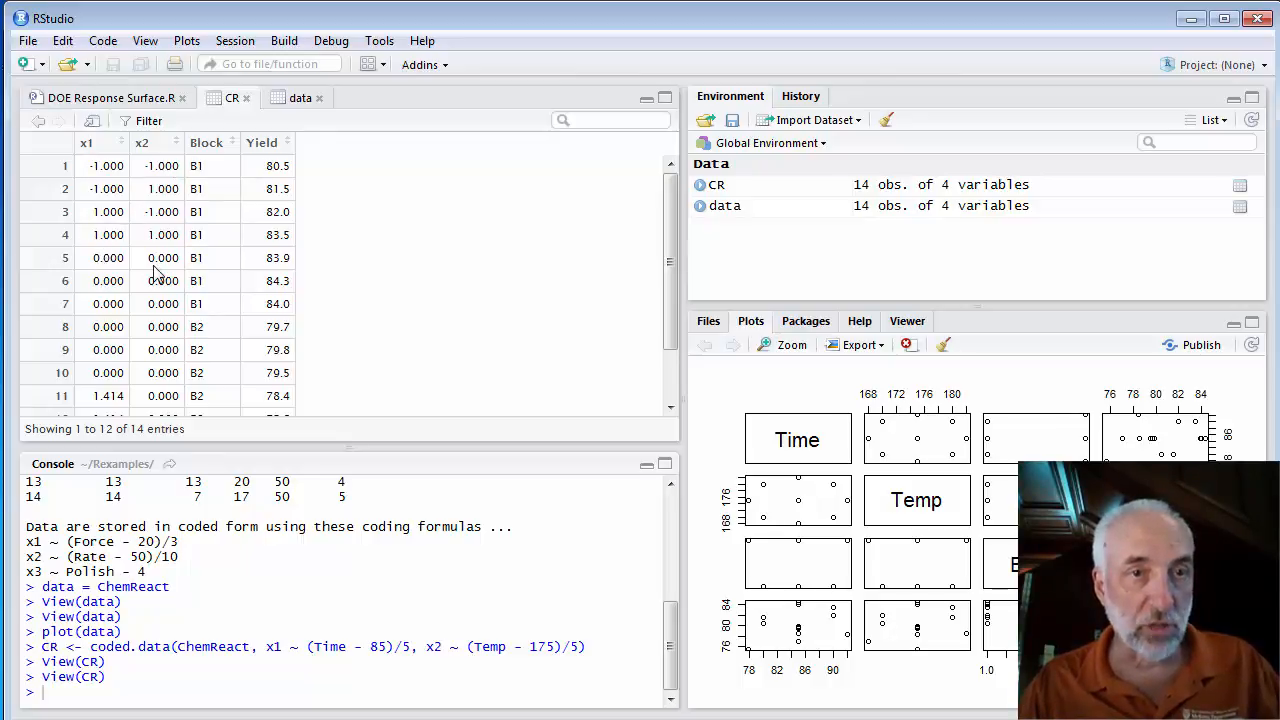
mouse_move(630, 268)
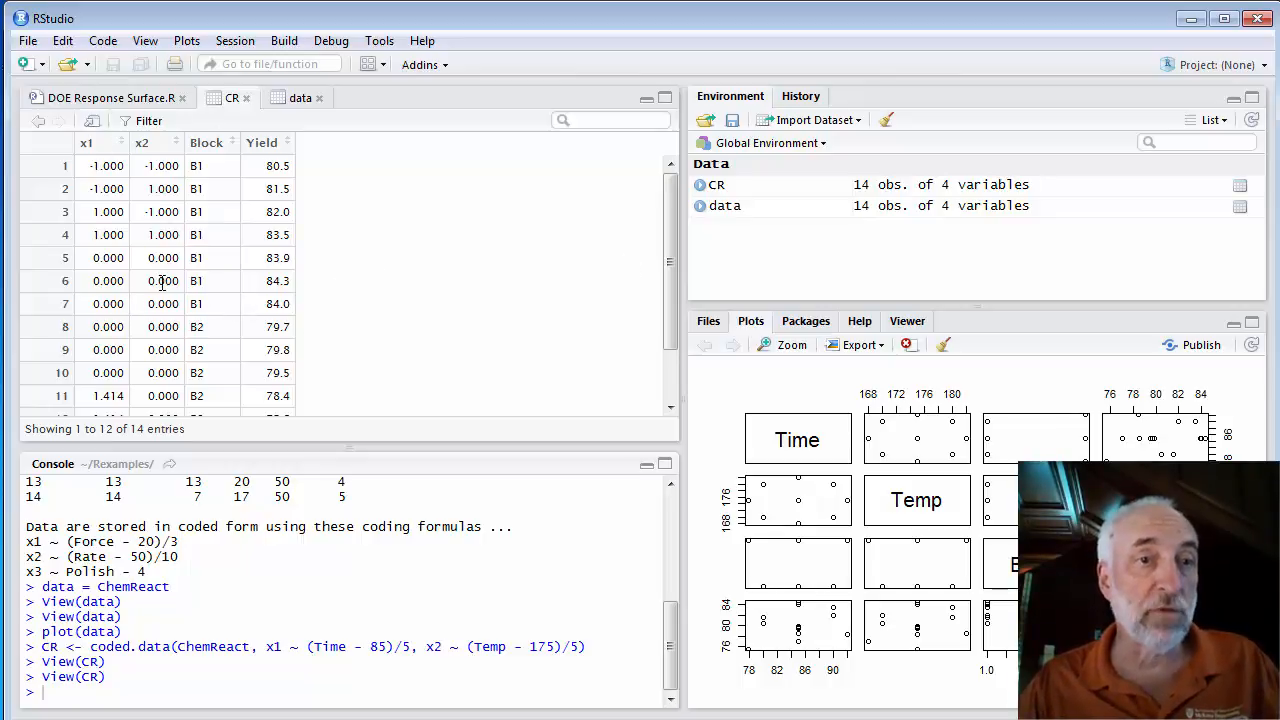
mouse_move(184, 264)
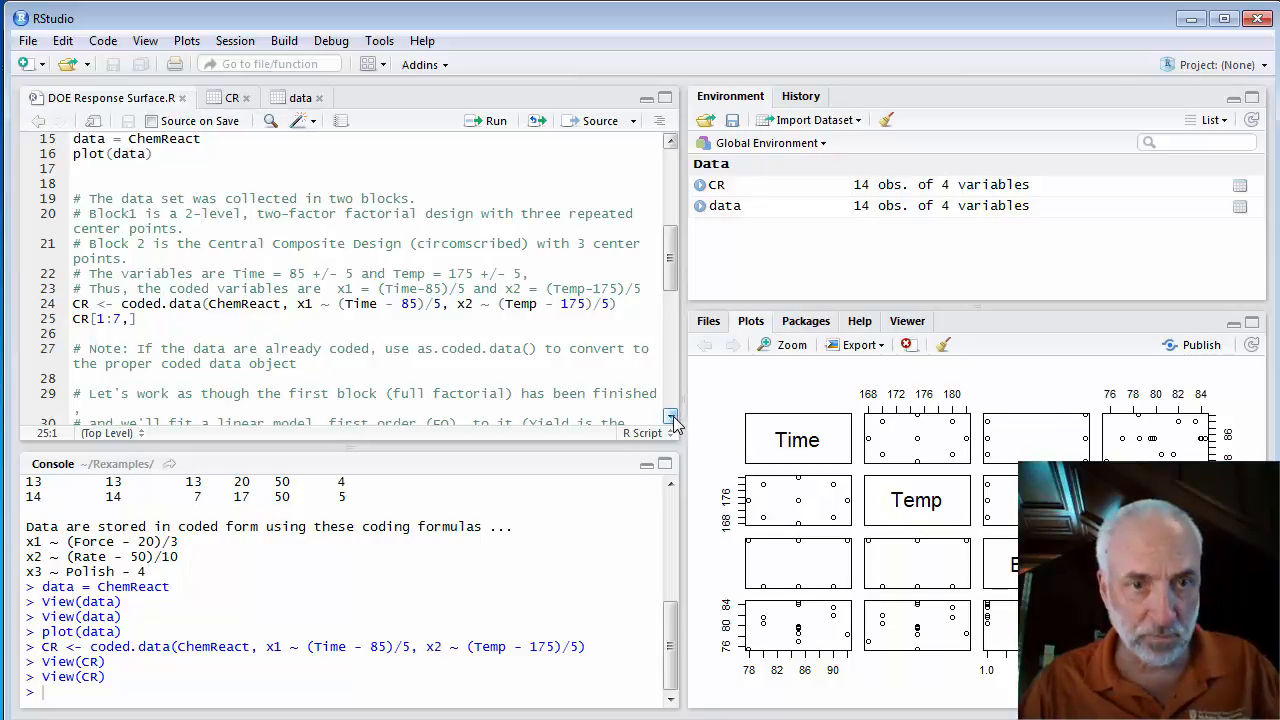
Step: Highlight the FO(x1, x2) first-order term in the CR.rsm1 model formula
scroll("down", 3)
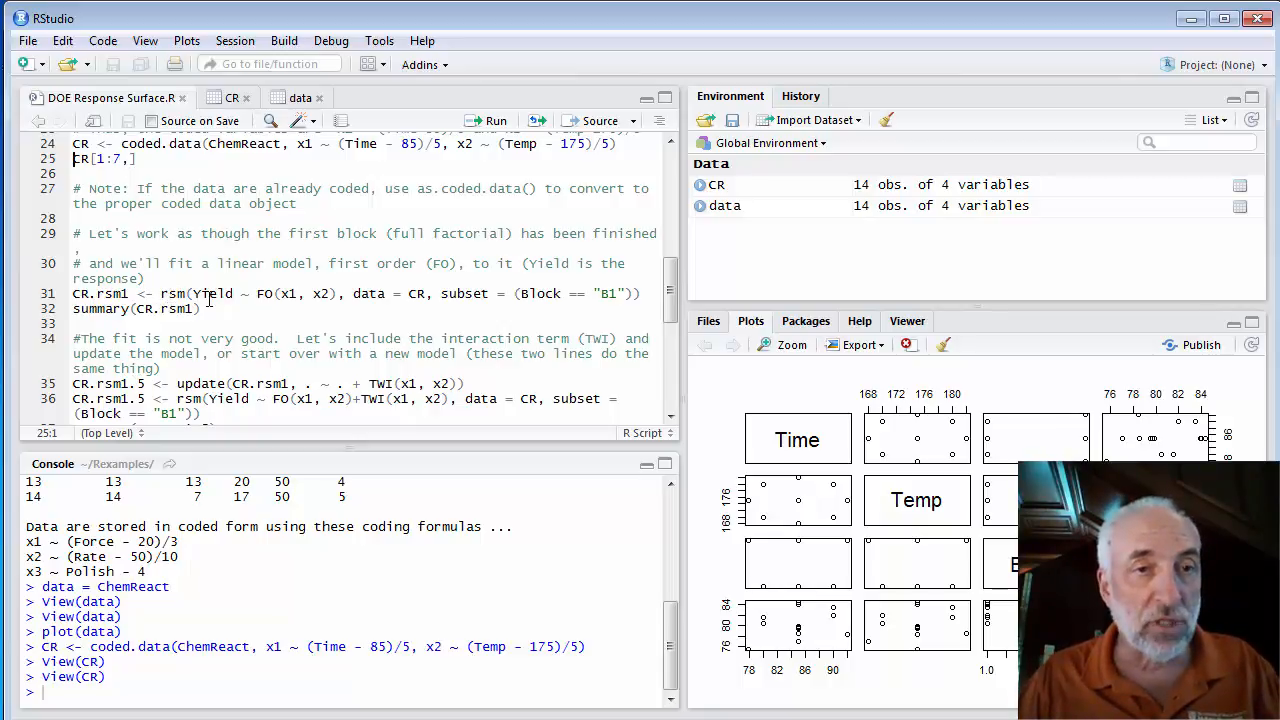
double_click(212, 292)
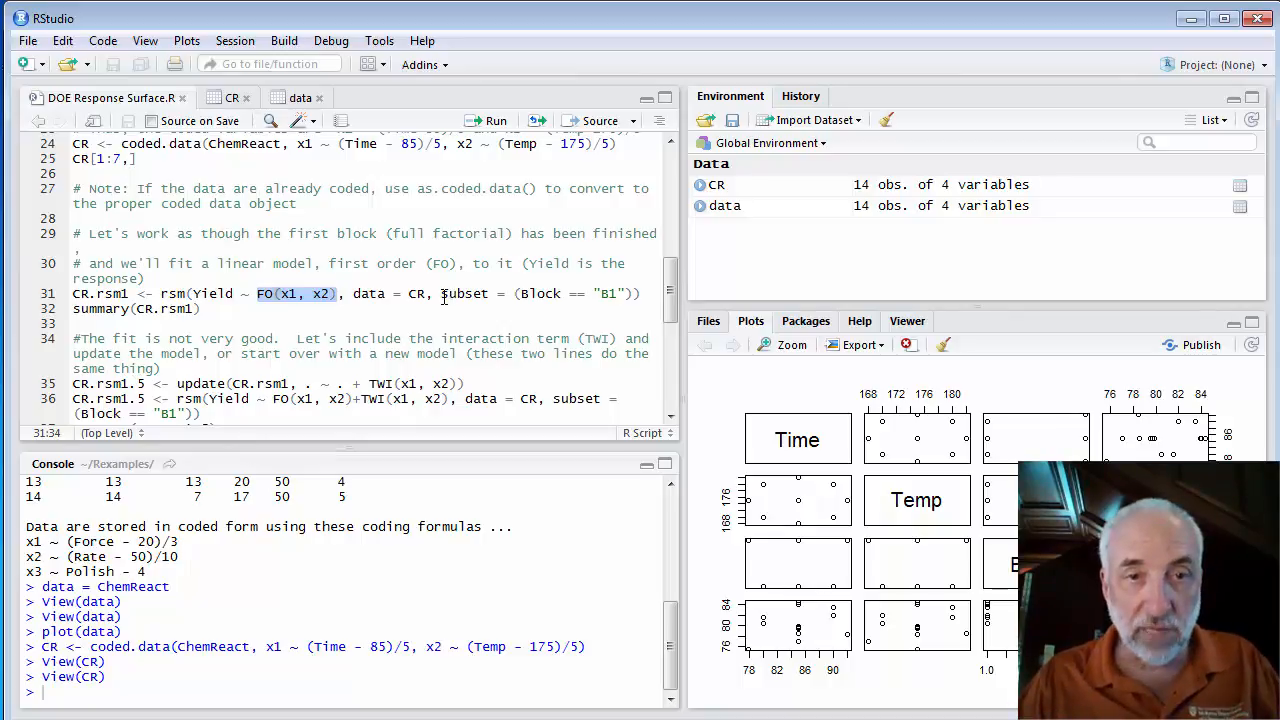
left_click_drag(440, 292, 624, 292)
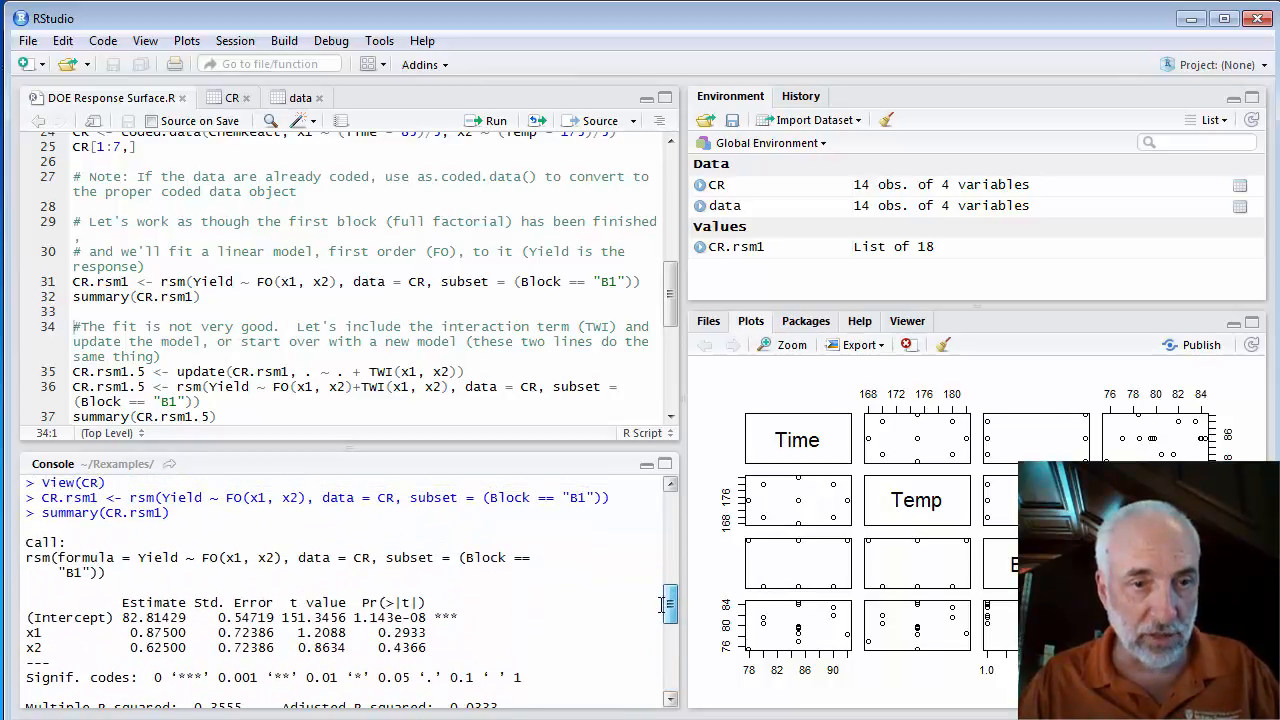
scroll("down", 3)
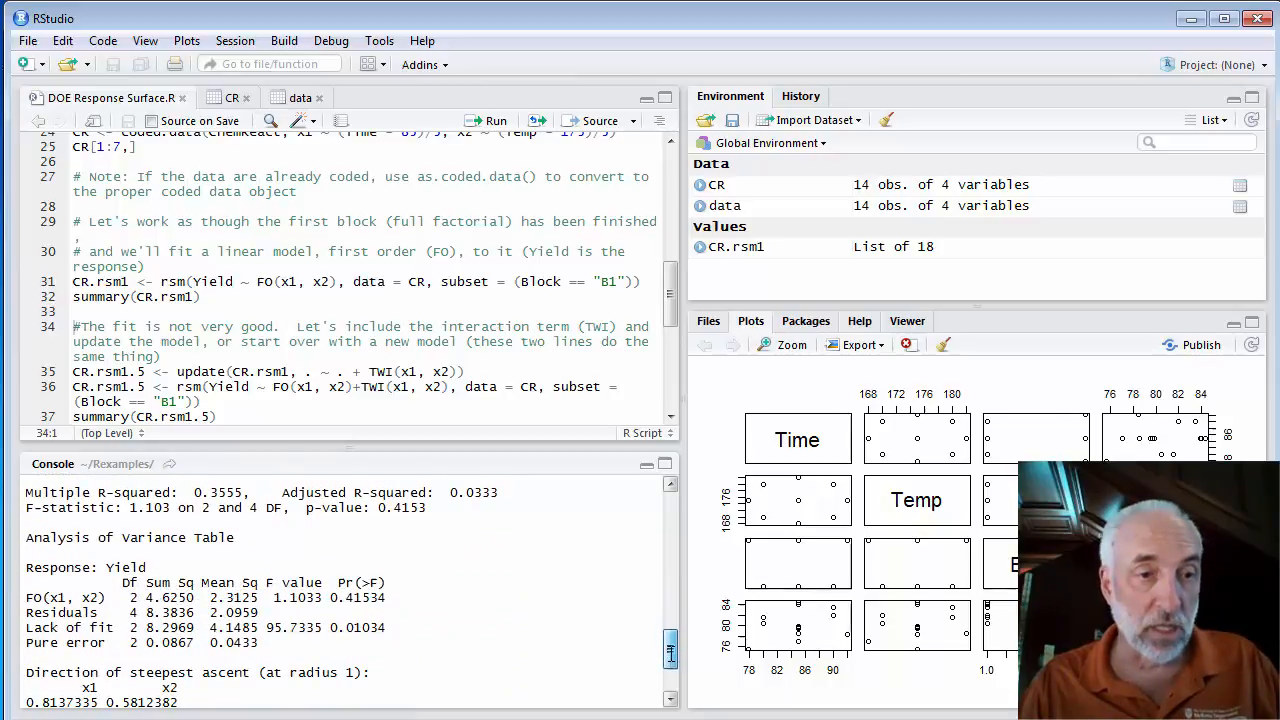
scroll("down", 3)
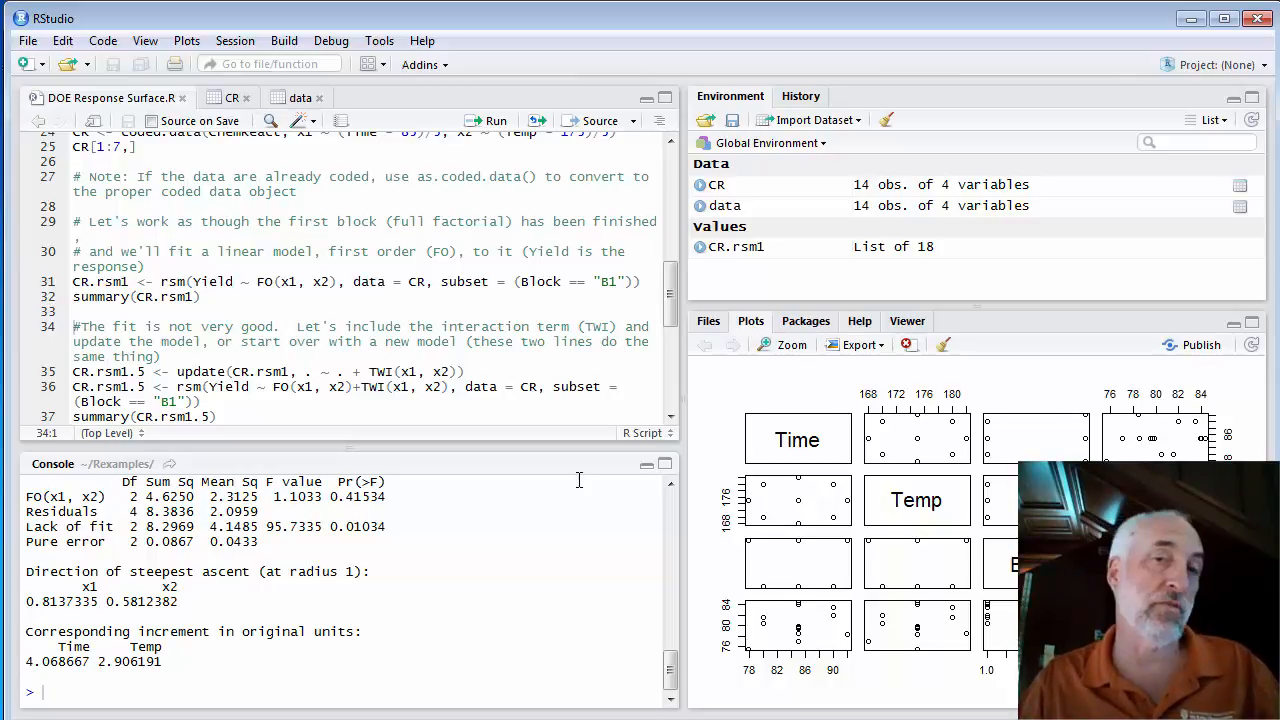
Step: Enlarge the scatterplot matrix in the Plot Zoom window
left_click(782, 344)
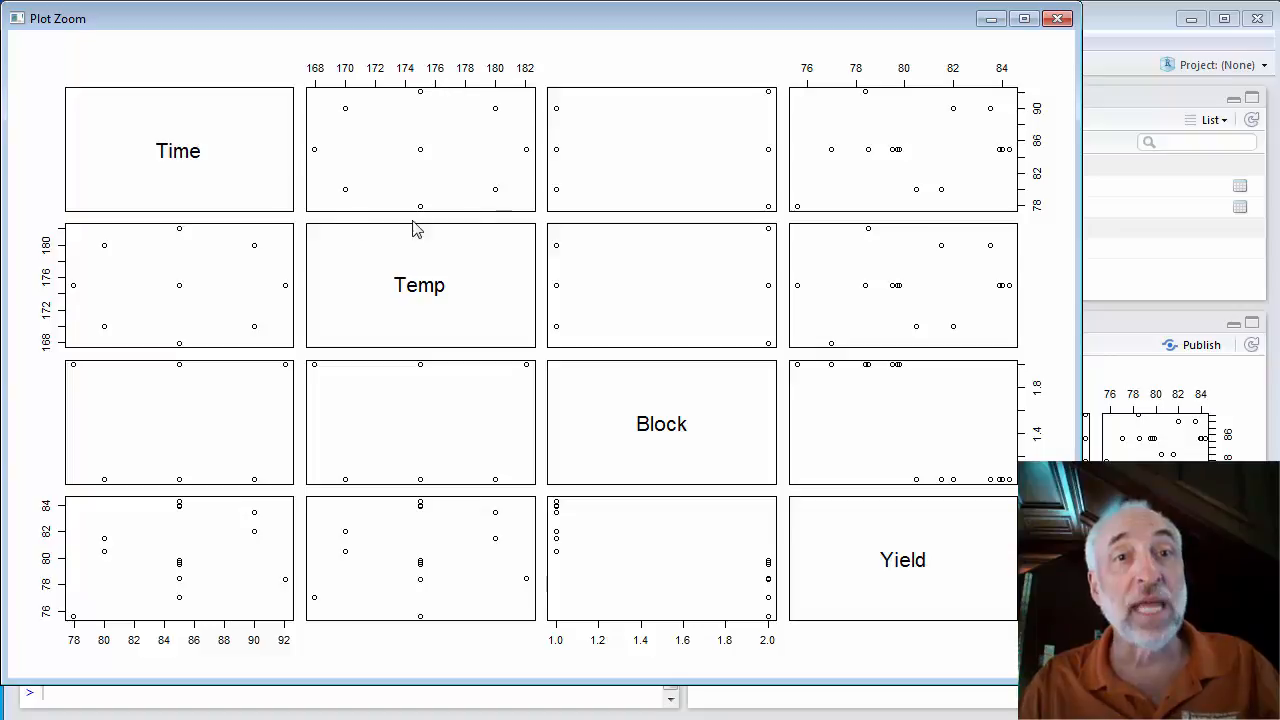
mouse_move(494, 96)
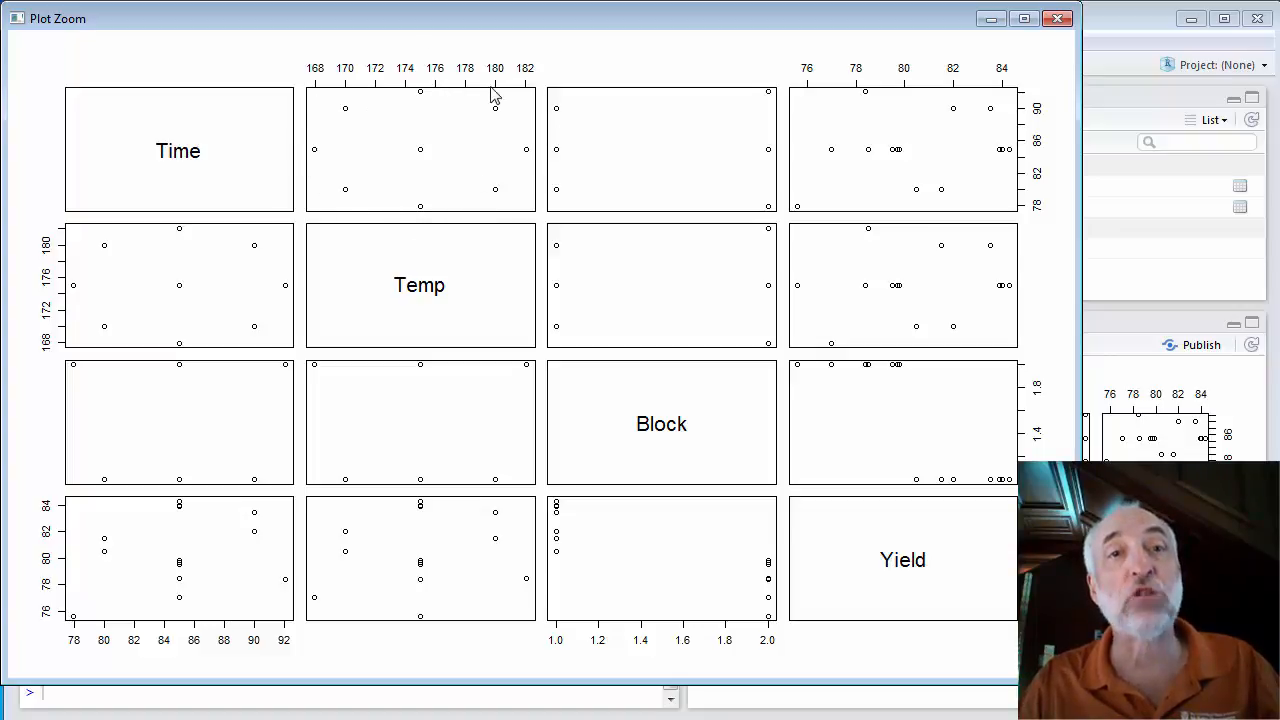
mouse_move(362, 262)
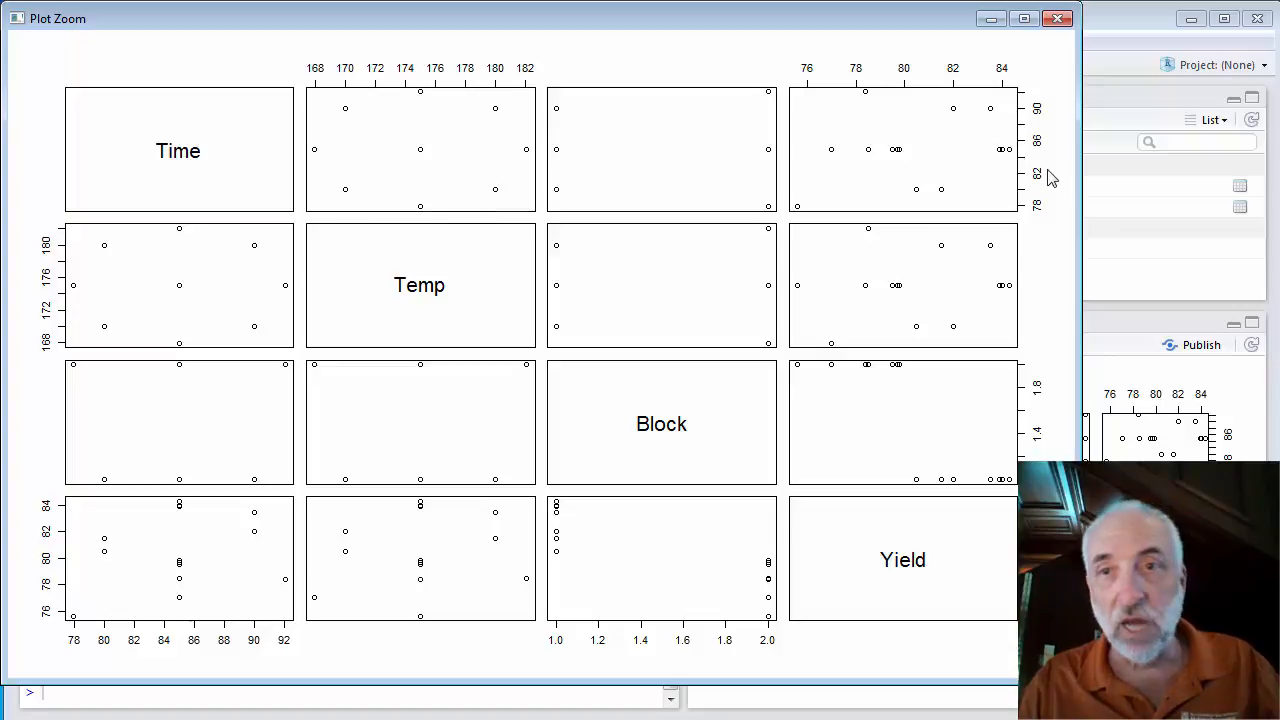
mouse_move(1038, 106)
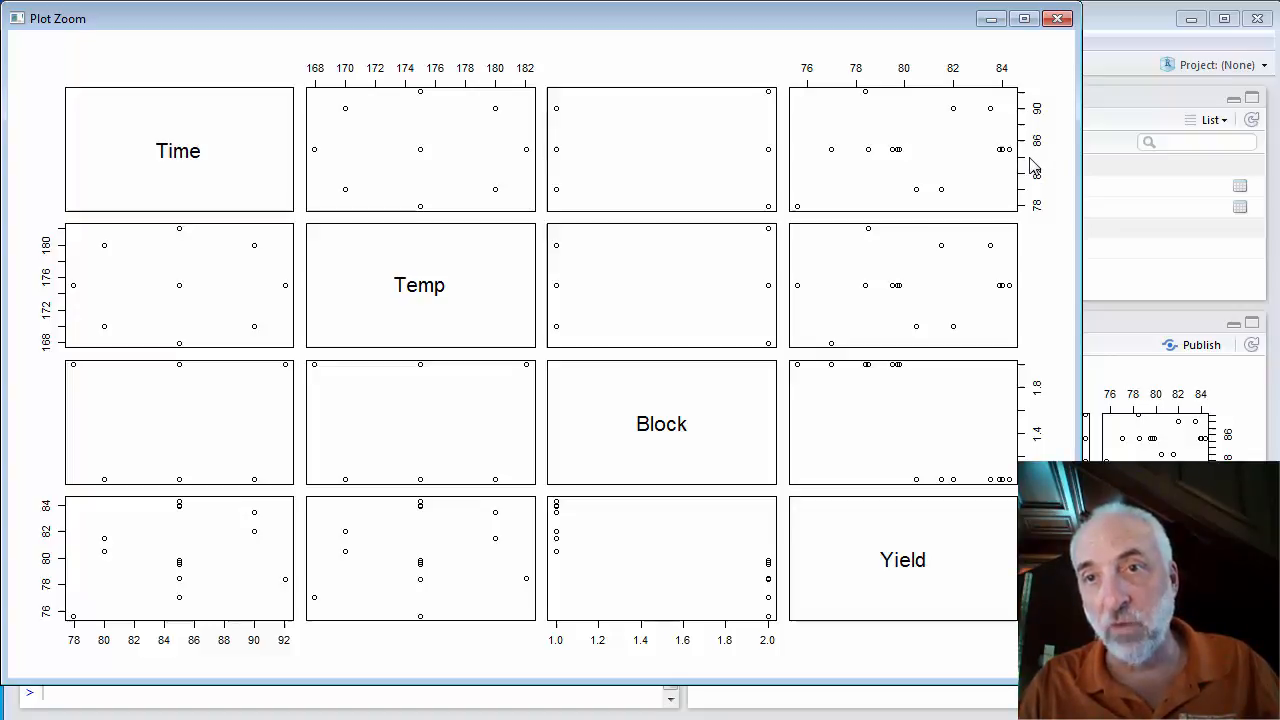
mouse_move(990, 124)
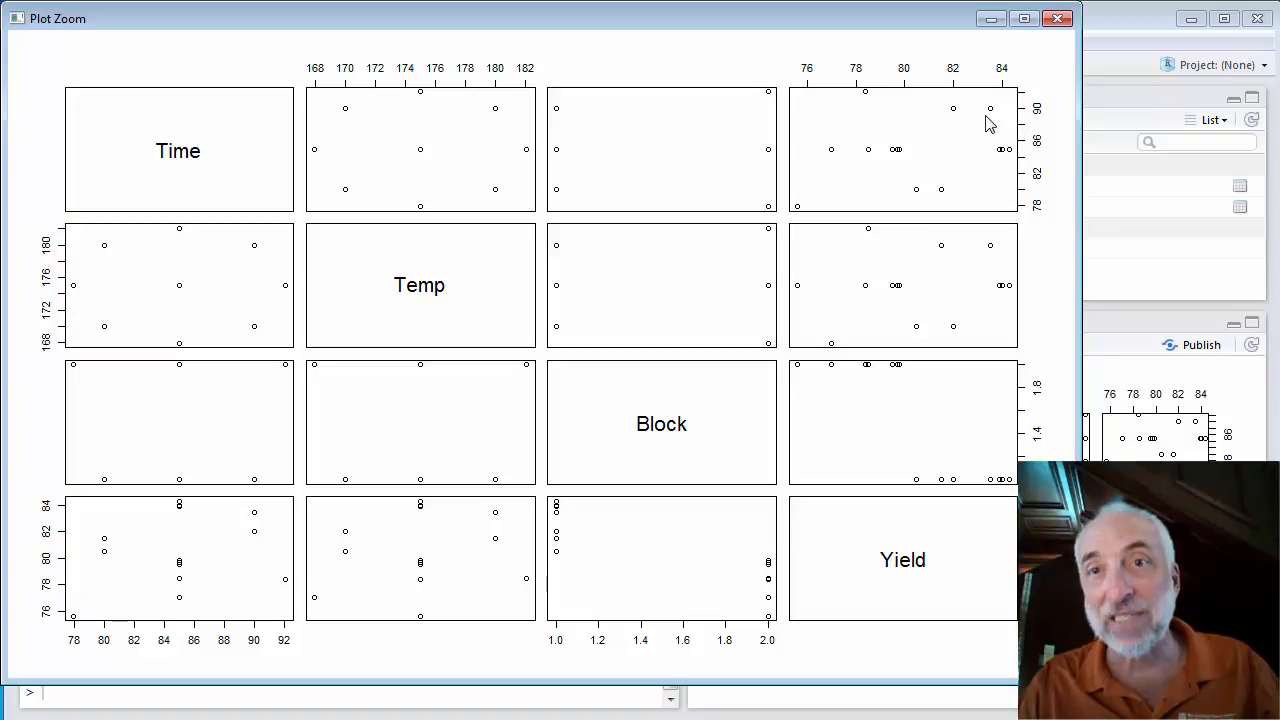
mouse_move(474, 140)
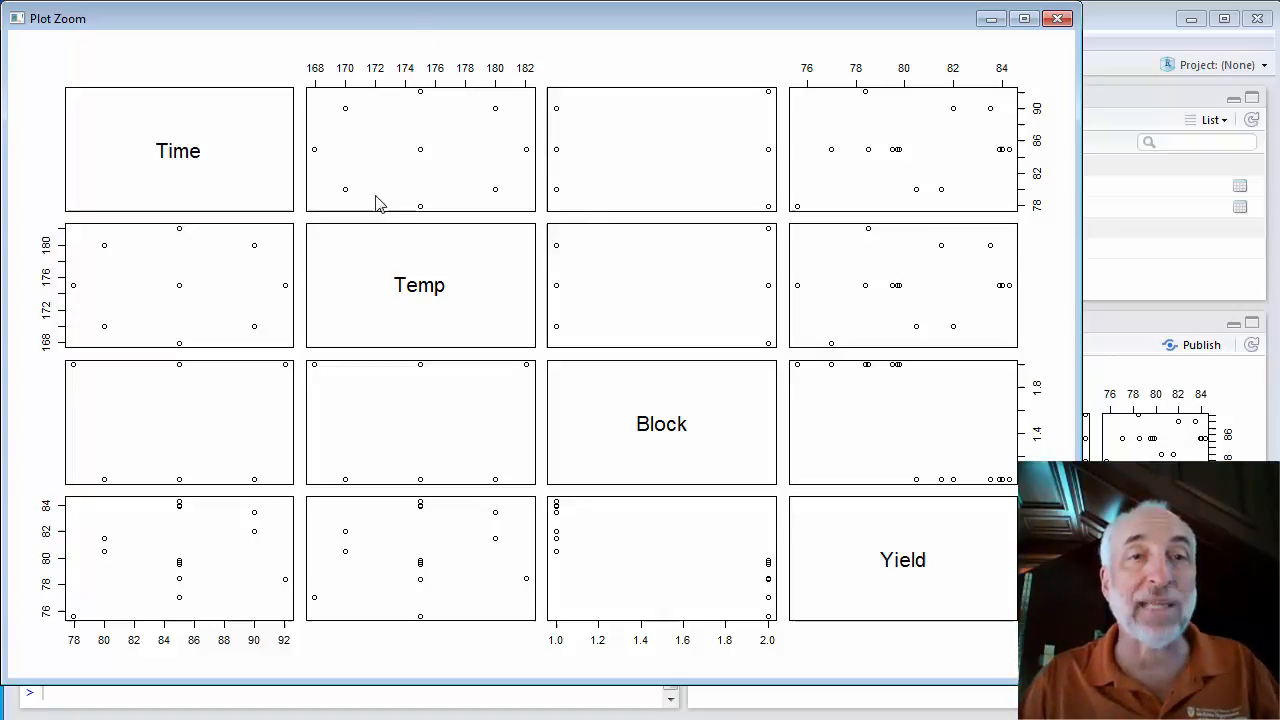
mouse_move(478, 56)
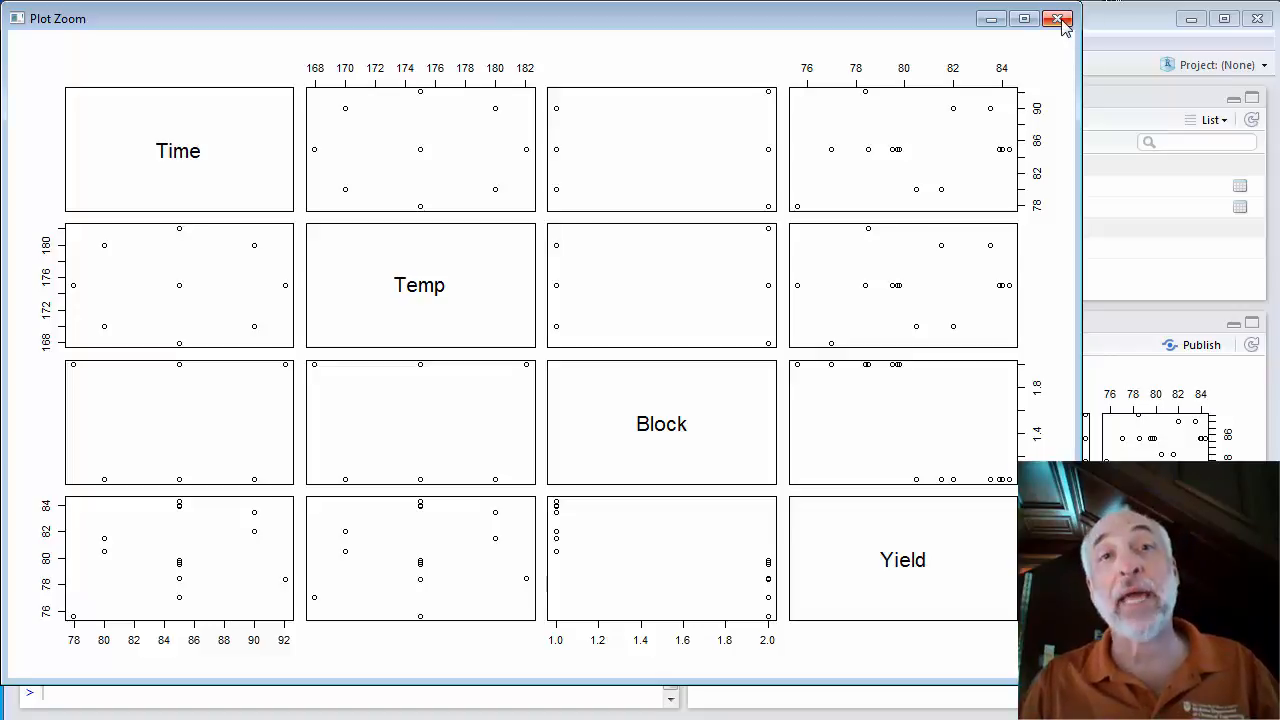
Step: Close the Plot Zoom window and move to the CR.rsm1.5 and CR.rsm2 model lines
left_click(1058, 18)
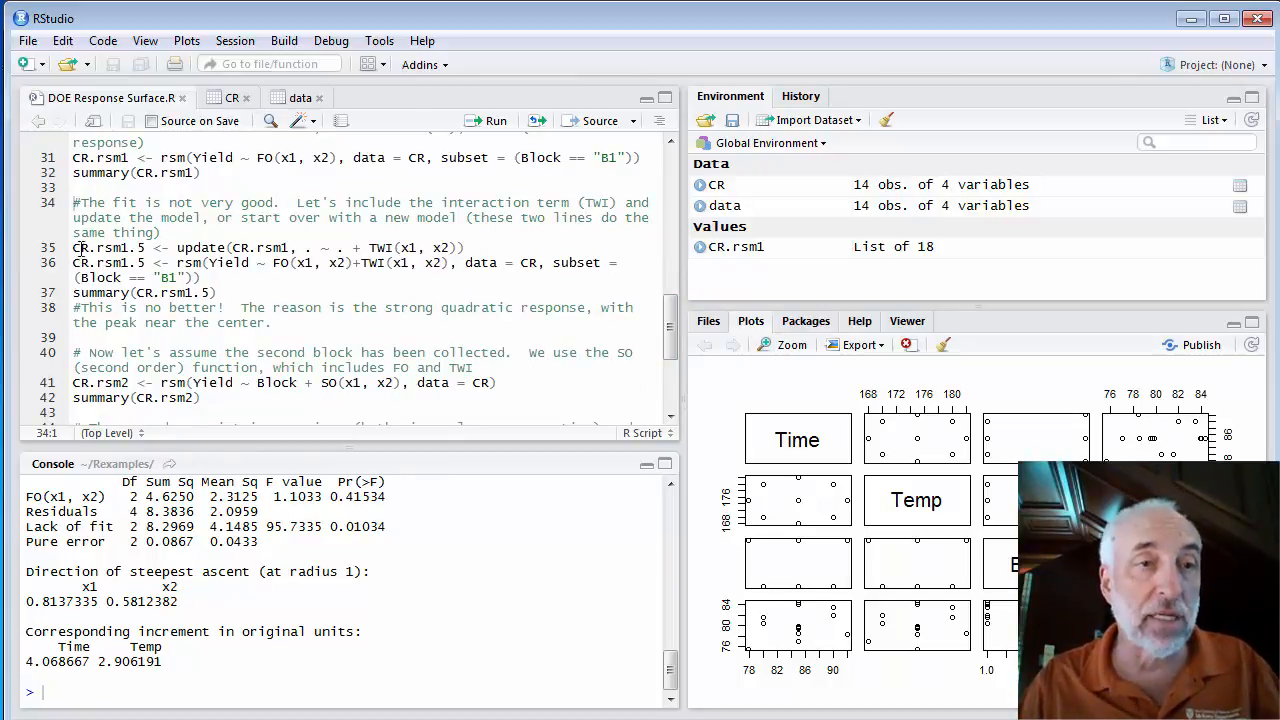
double_click(200, 248)
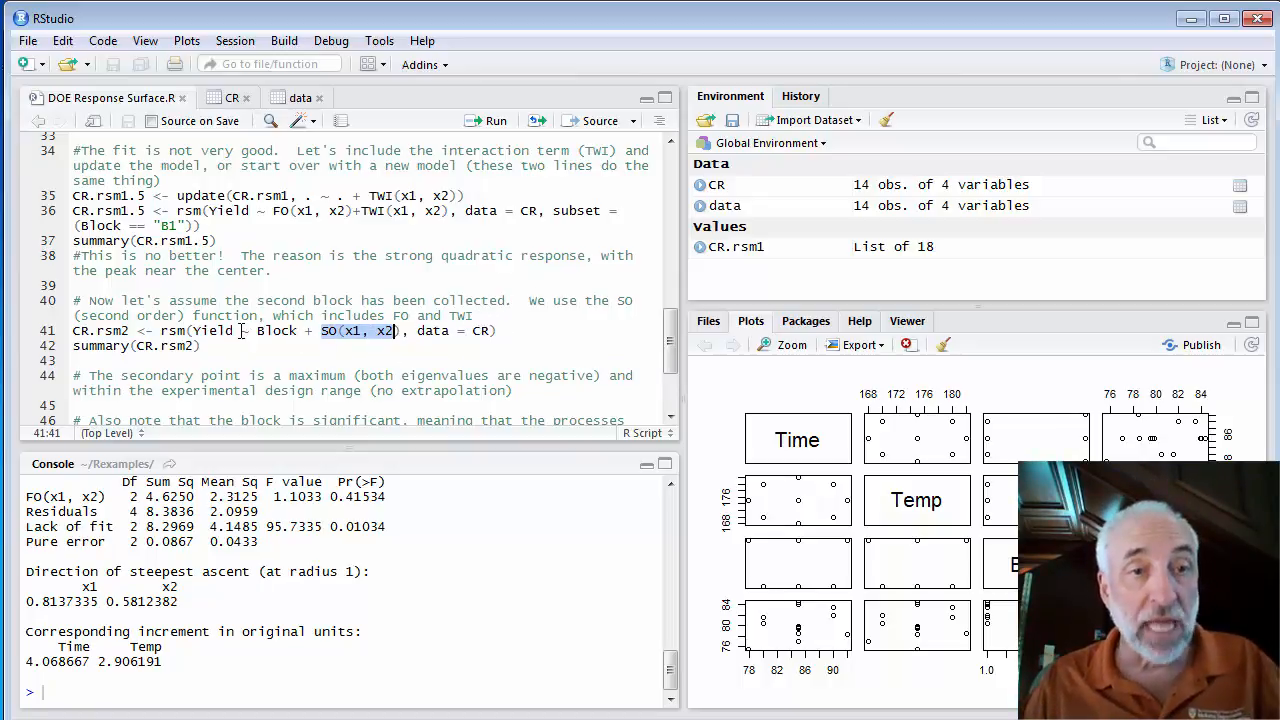
double_click(276, 330)
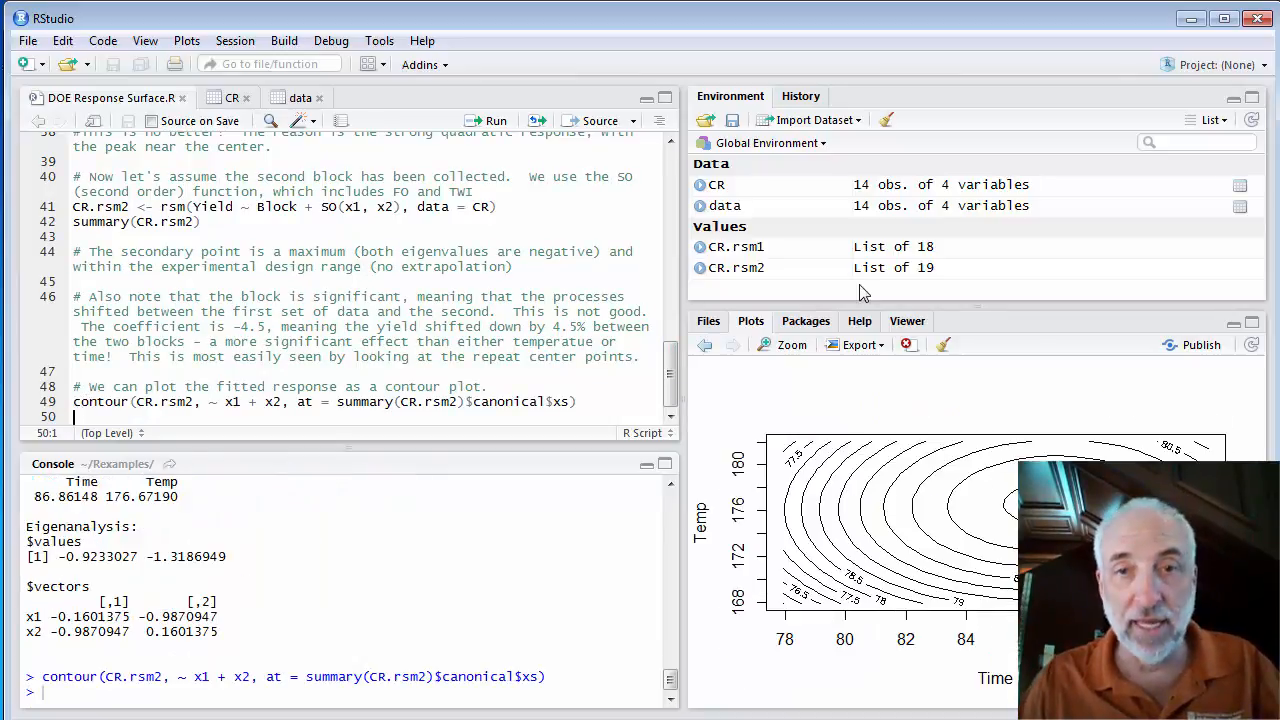
Step: Enlarge the fitted-yield contour plot of x1 versus x2 in the Plot Zoom window
left_click(784, 344)
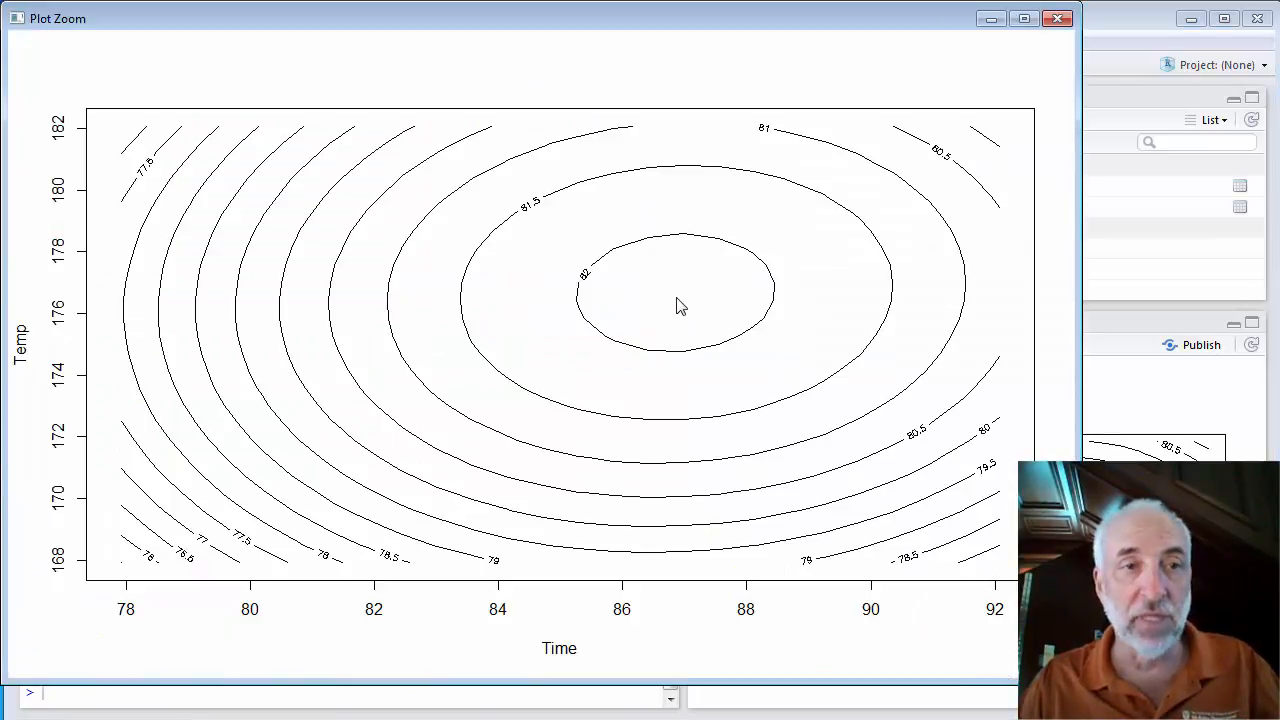
mouse_move(436, 200)
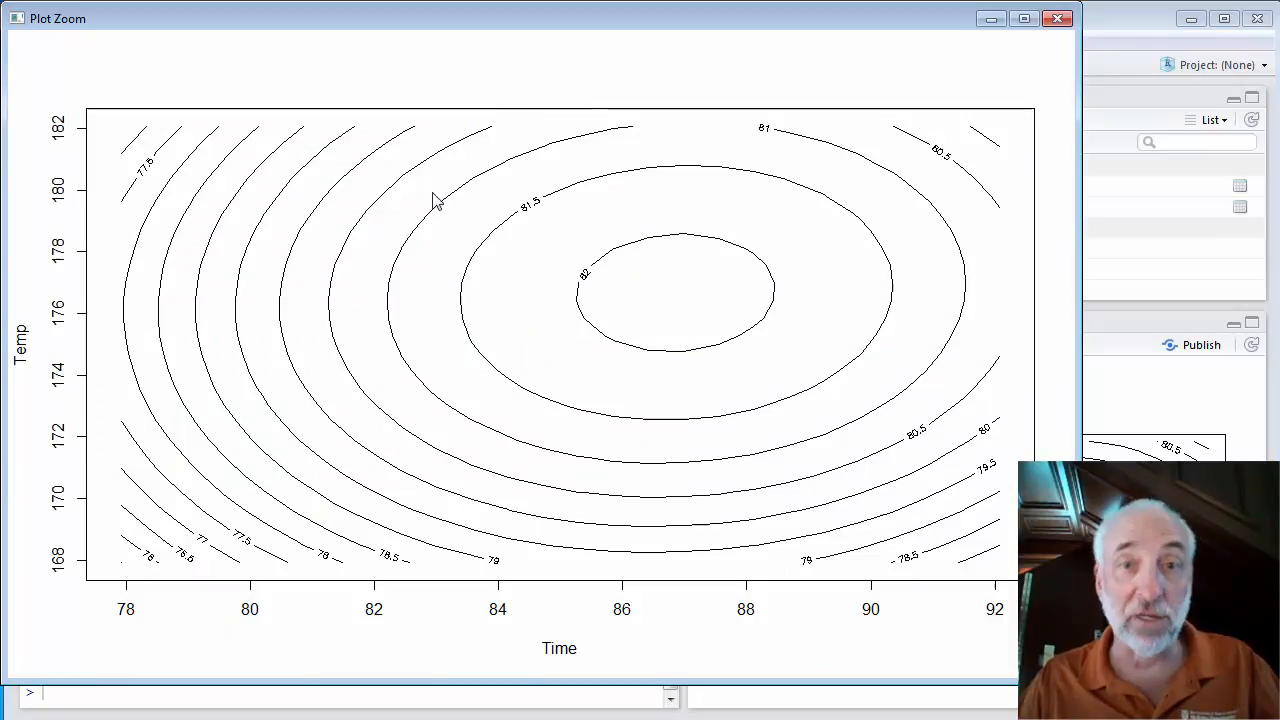
mouse_move(752, 456)
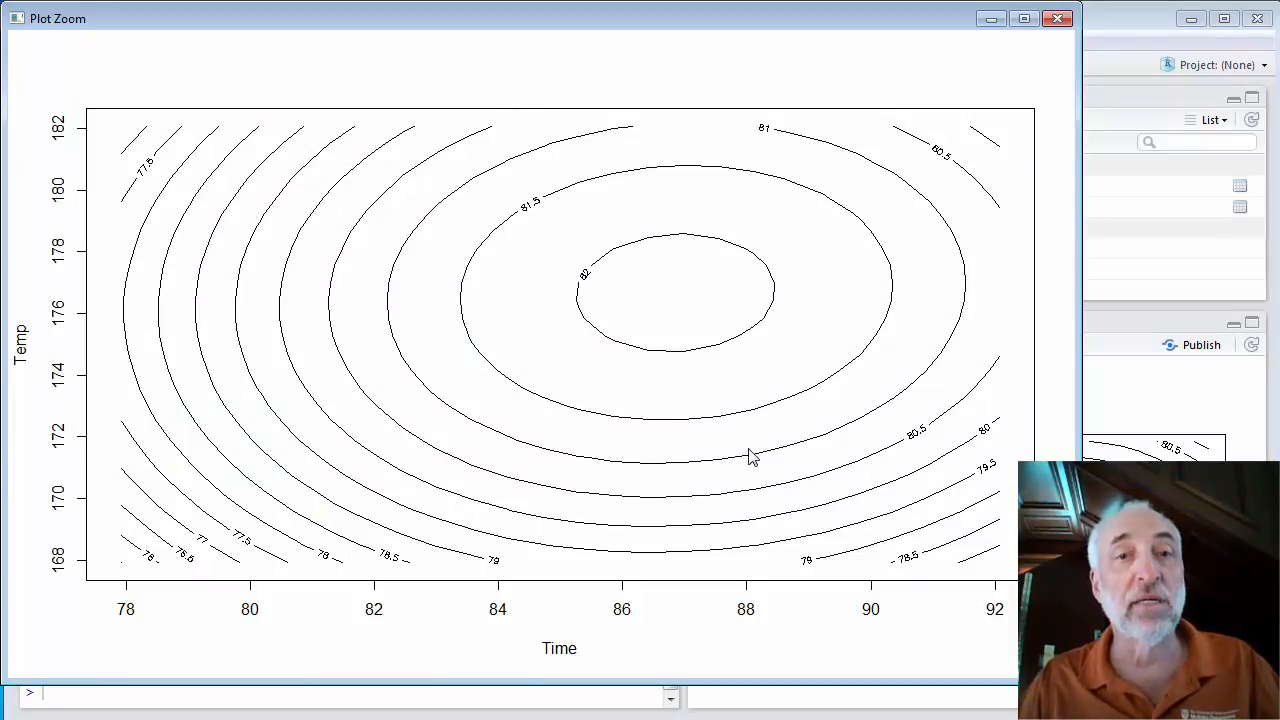
mouse_move(604, 282)
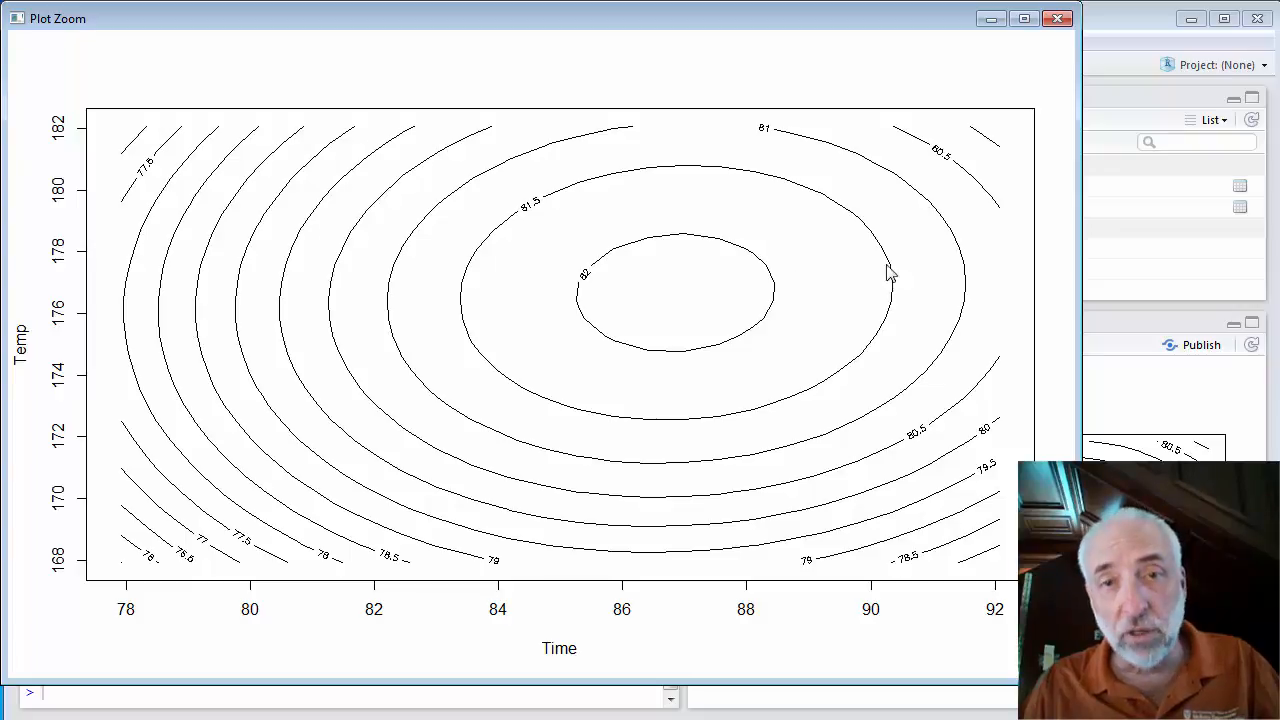
mouse_move(742, 304)
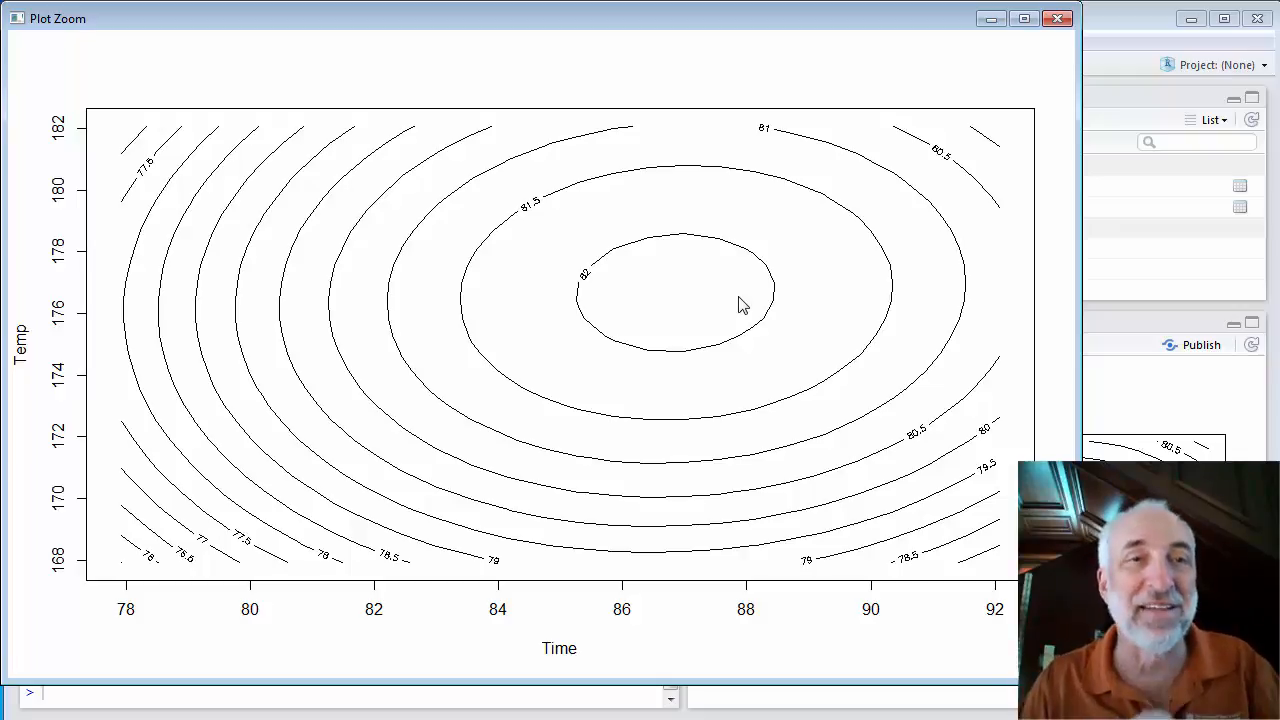
mouse_move(572, 318)
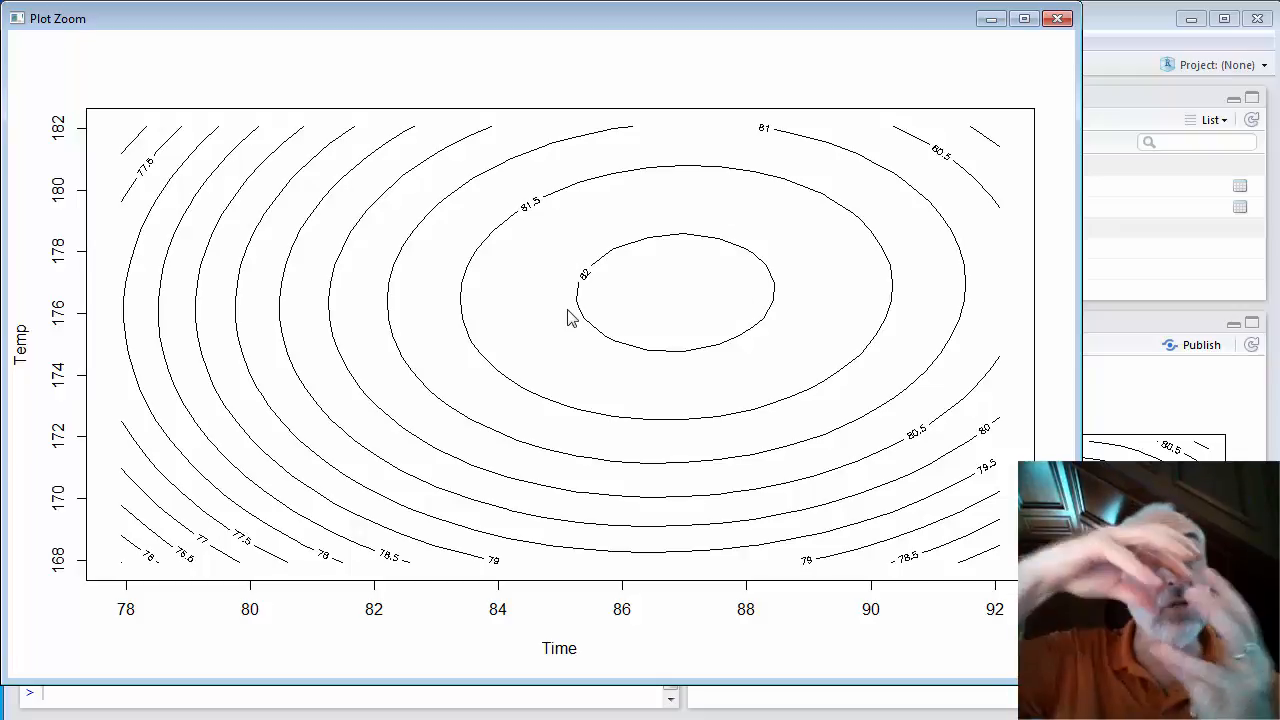